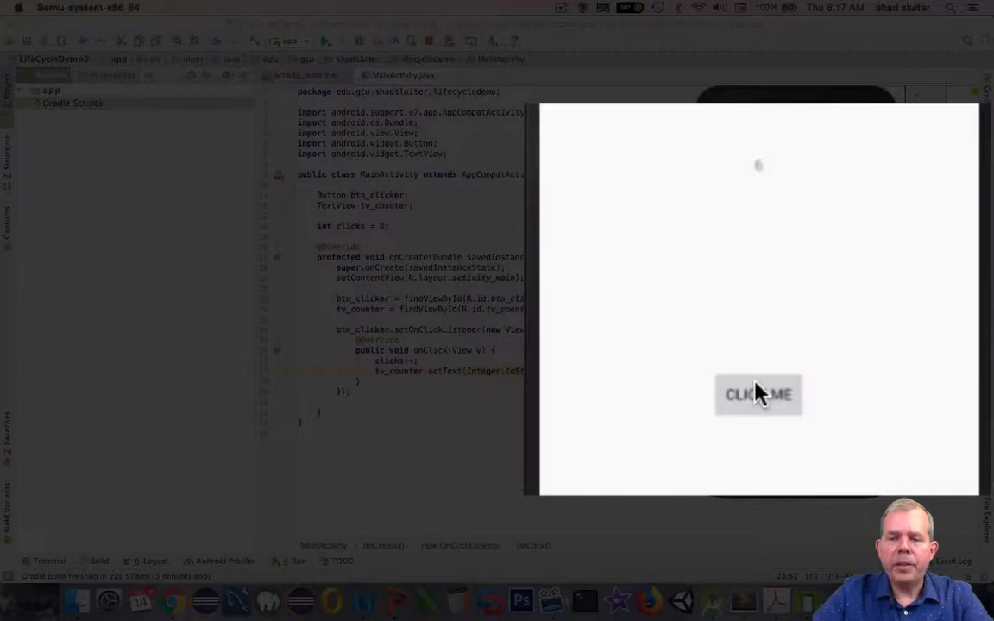
Increase the click counter once in the running emulator app
click(758, 394)
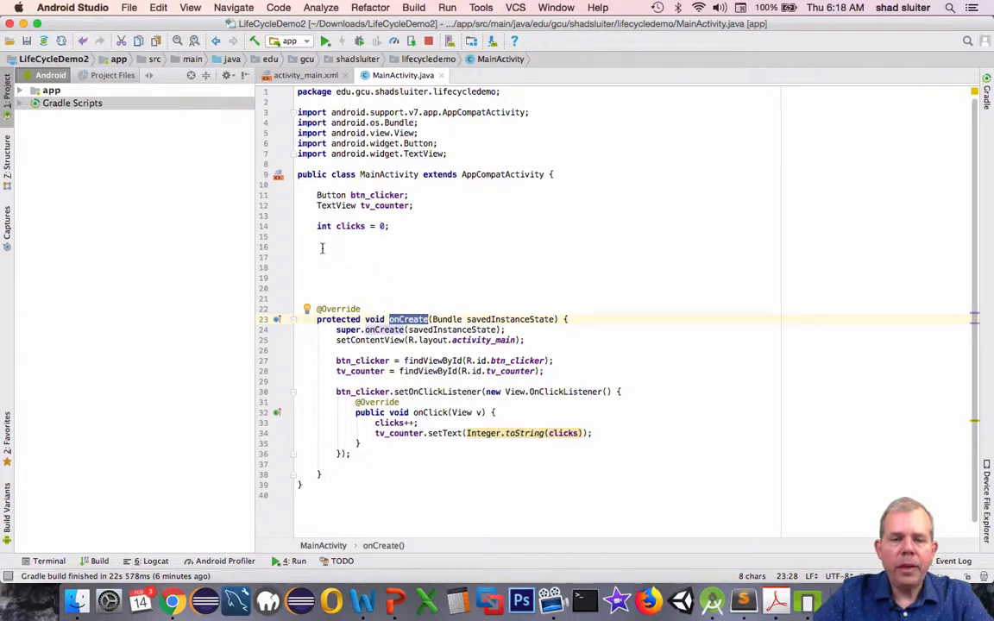
Generate overrides for onPause, onResume, onRestart, onStart, onStop and onDestroy above onCreate
click(321, 256)
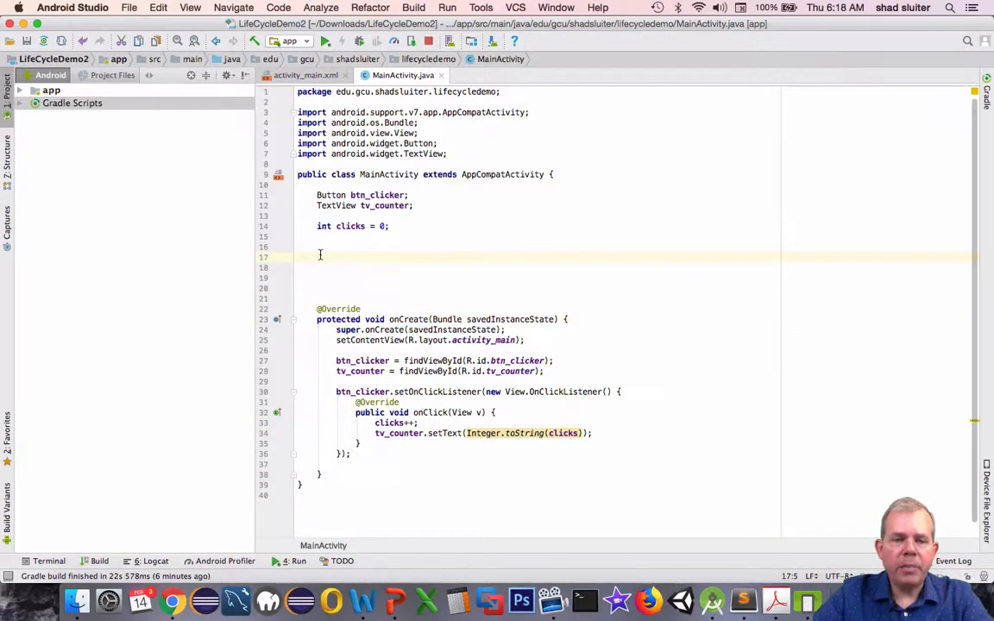
right_click(321, 255)
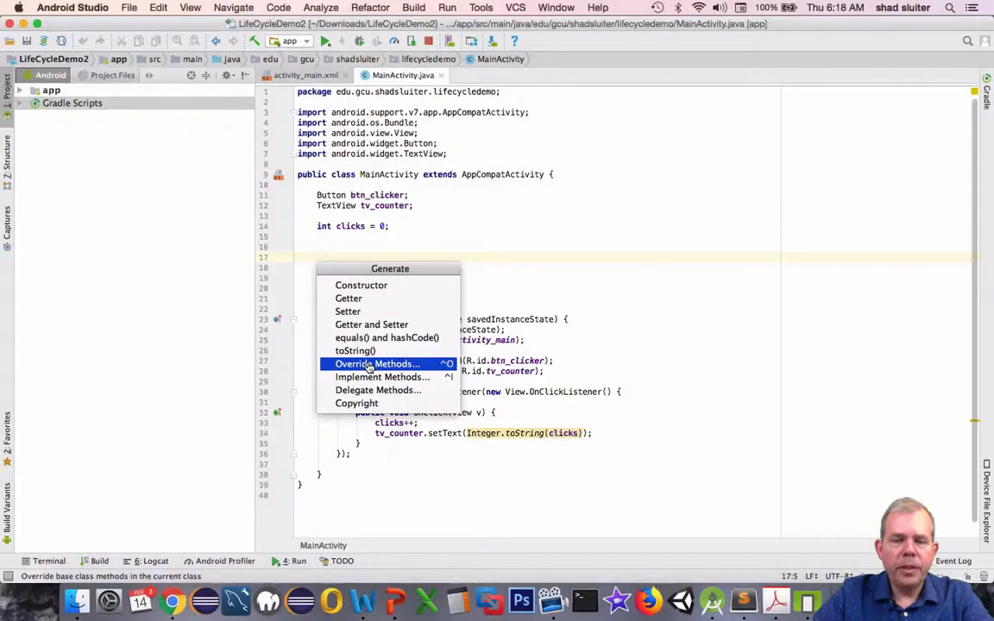
click(375, 364)
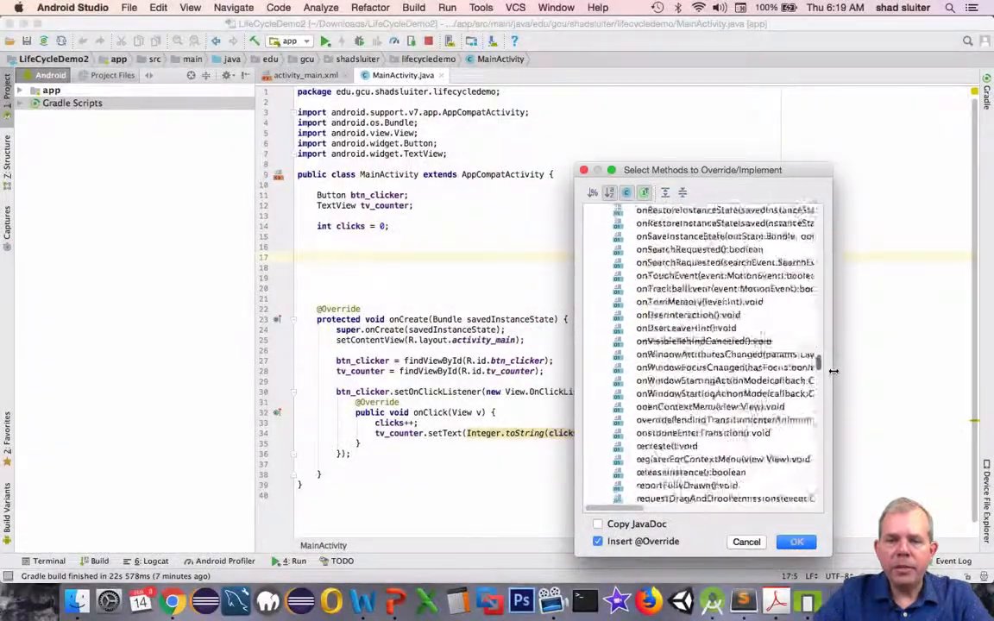
scroll(down, 3)
text(on)
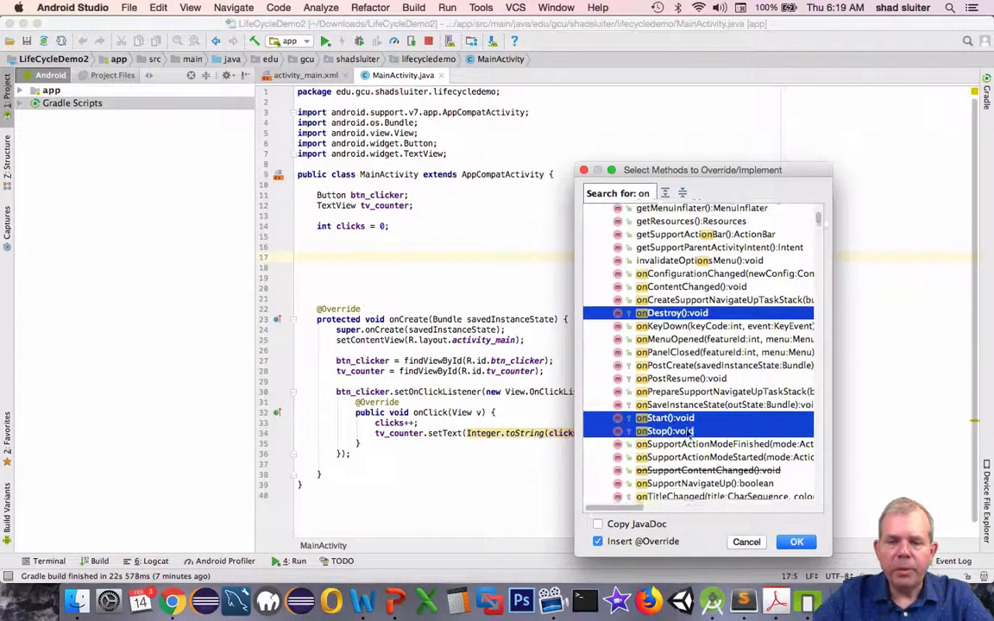
scroll(down, 3)
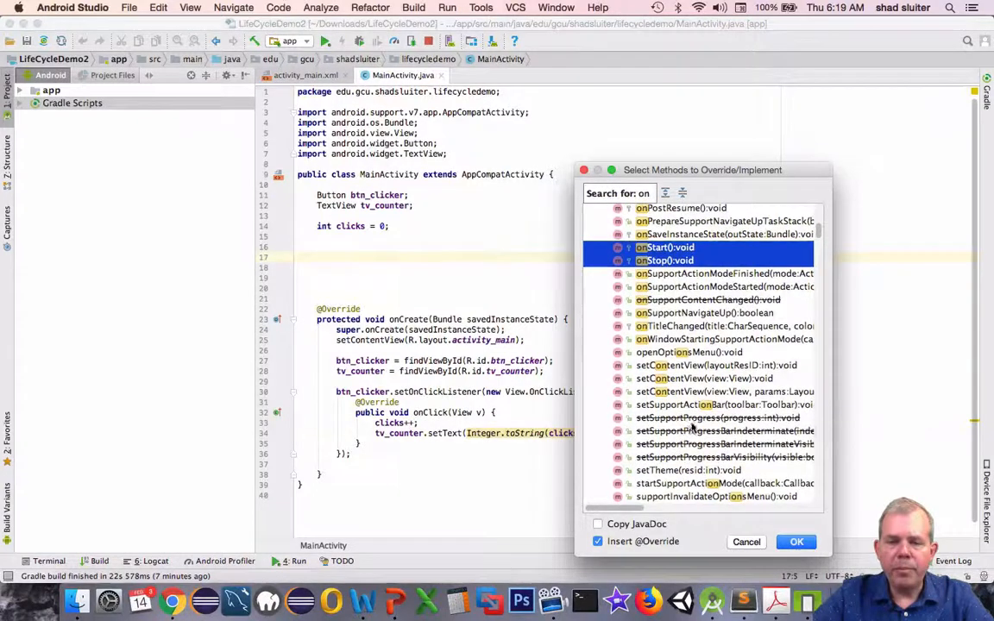
scroll(down, 3)
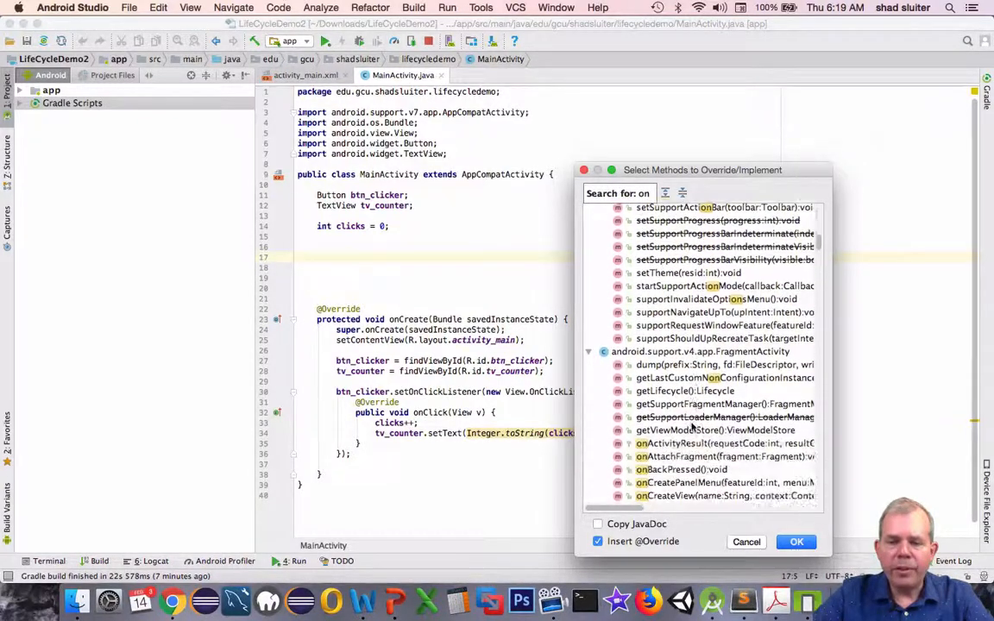
click(745, 542)
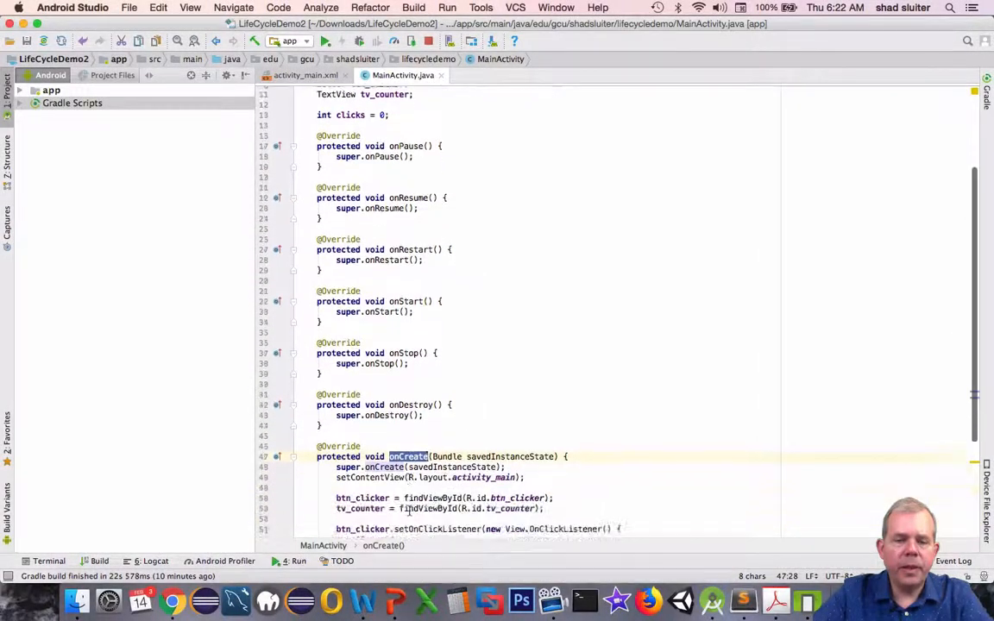
Scroll the code, review the lifecycle slide, and return to the editor
scroll(down, 3)
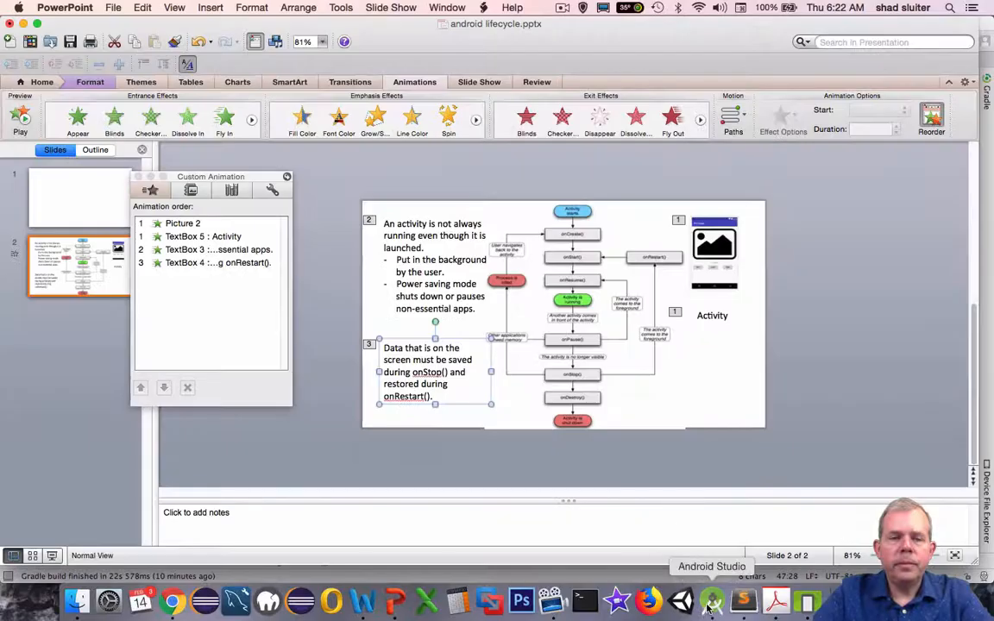
click(711, 601)
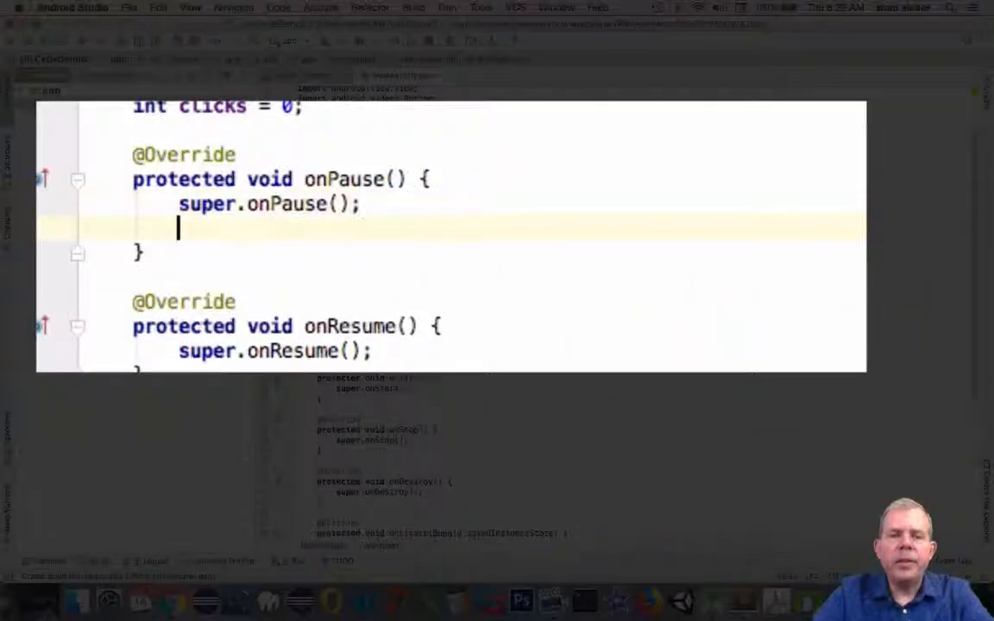
Add Log.d("lifecycle", "The app is paused.") inside onPause
text(Log.d("ly)
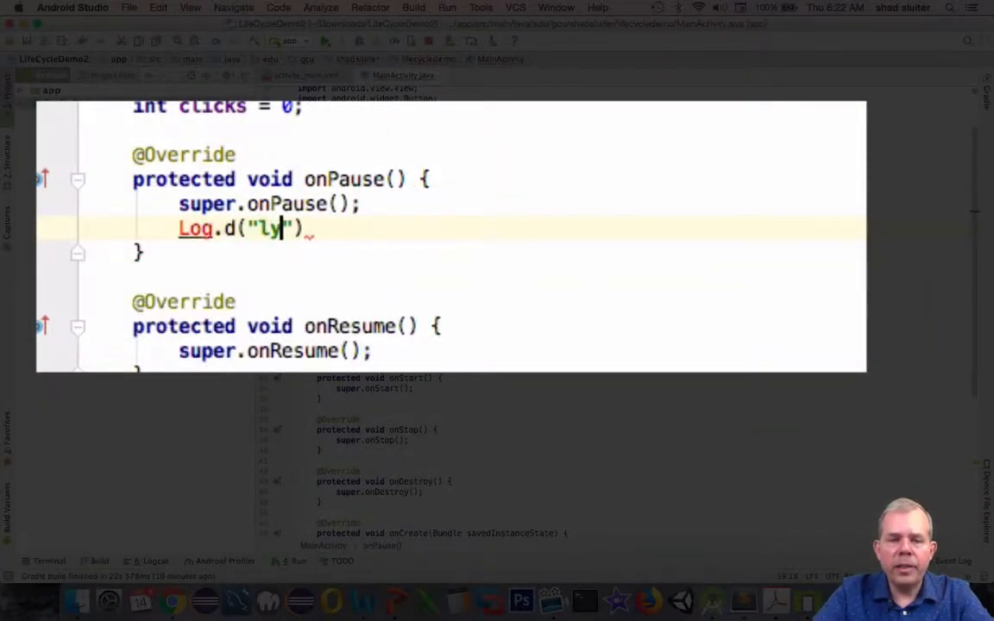
text(i)
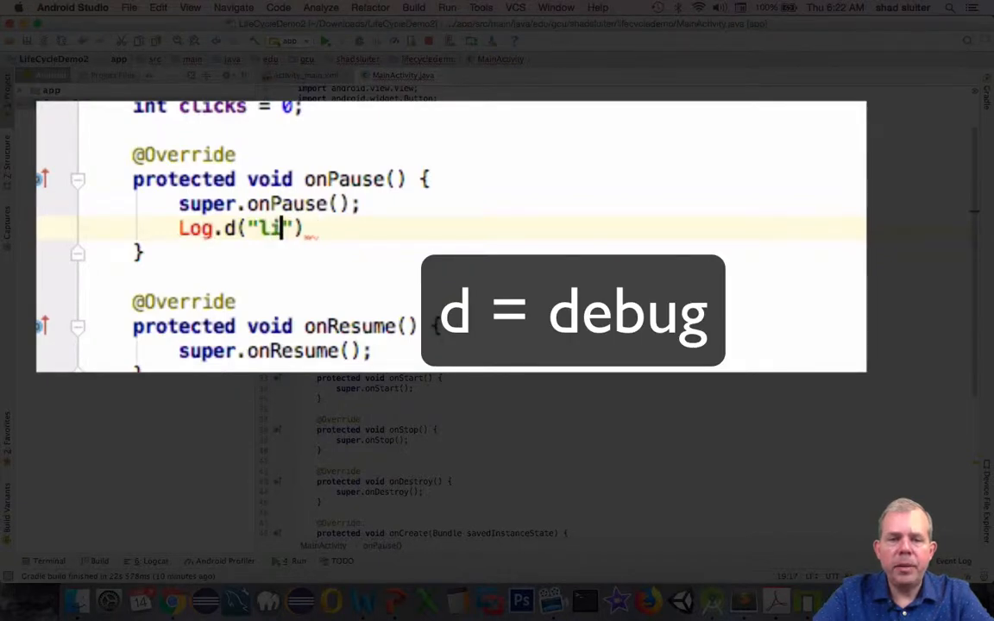
text(fecycle)
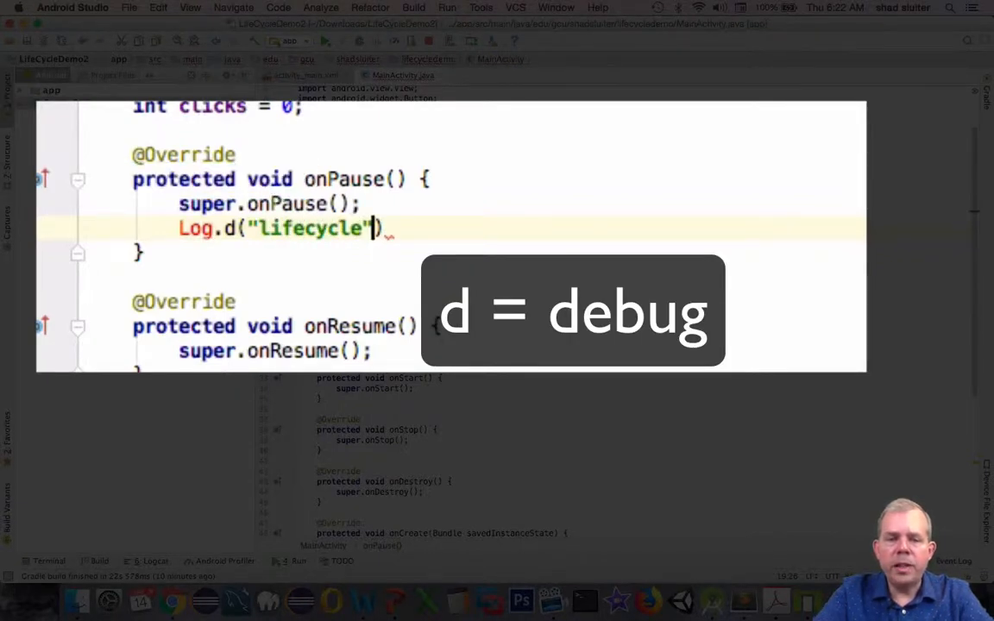
text(, "Pau)
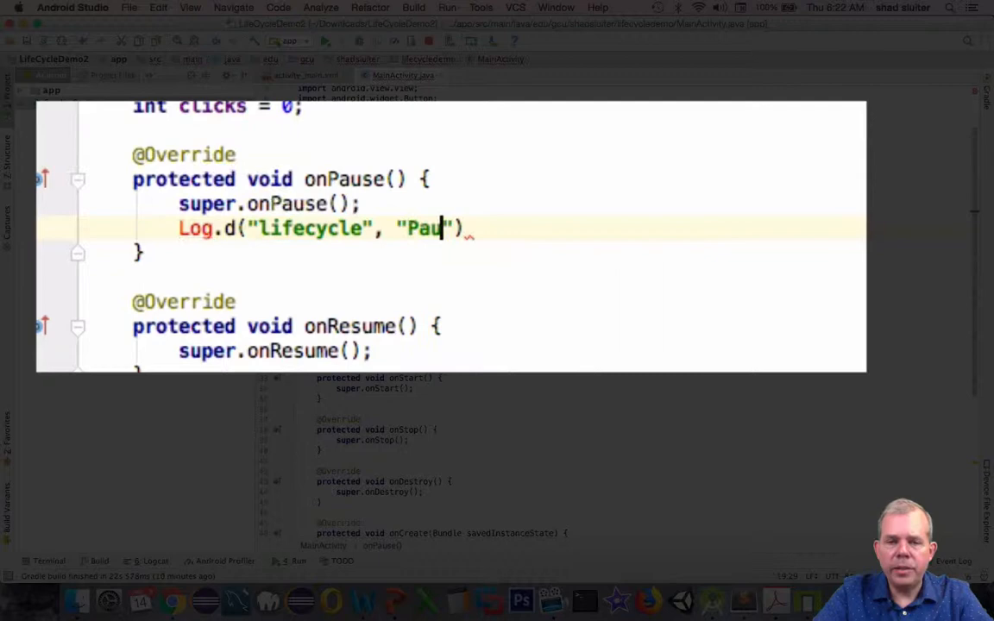
text(The)
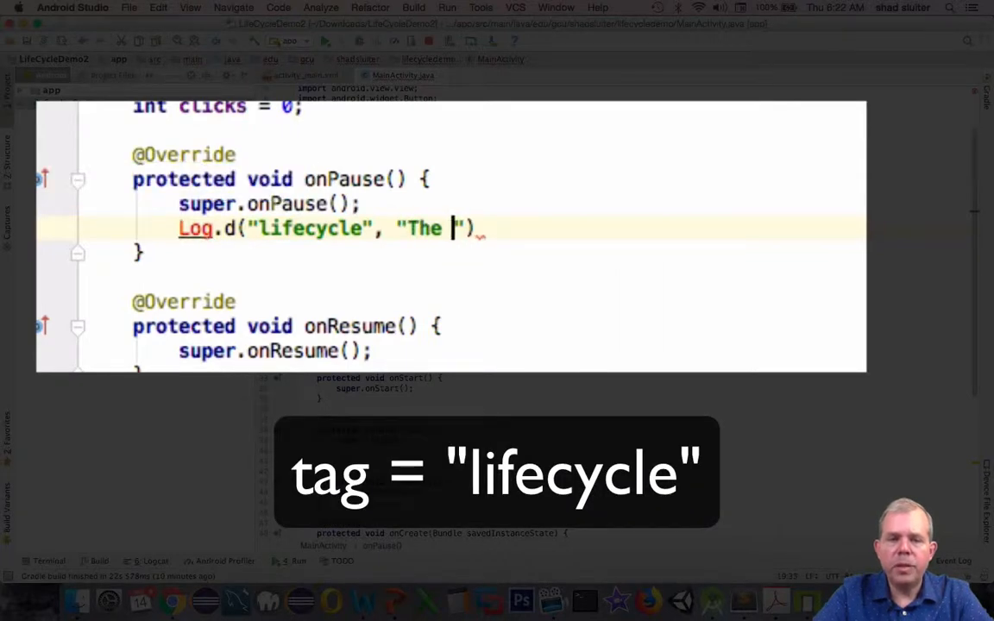
text(app is paused.)
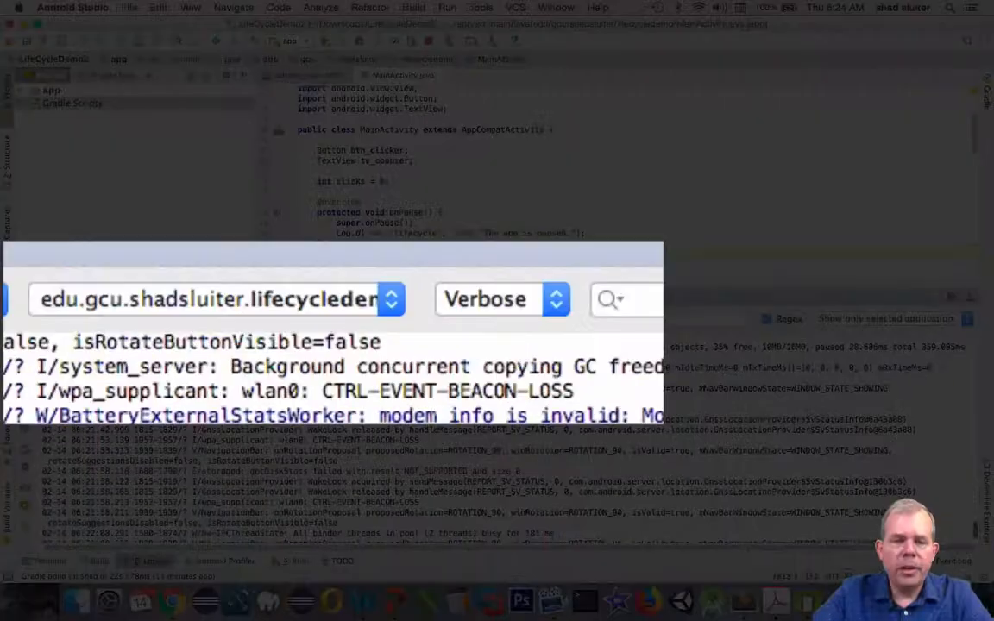
Set Logcat to Debug level, clear the log, and search for 'lifecycle'
click(502, 299)
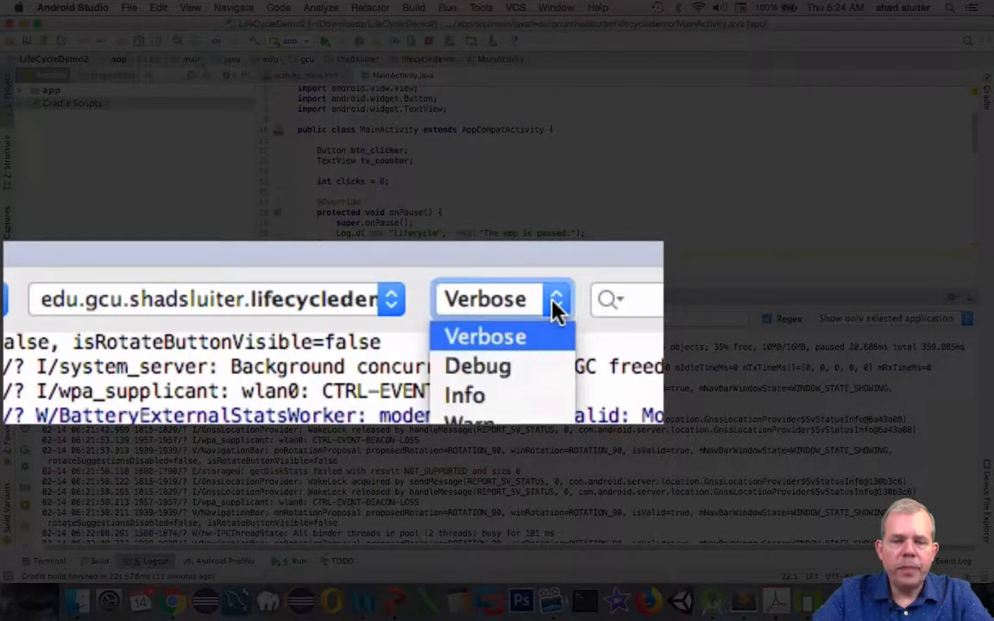
click(477, 366)
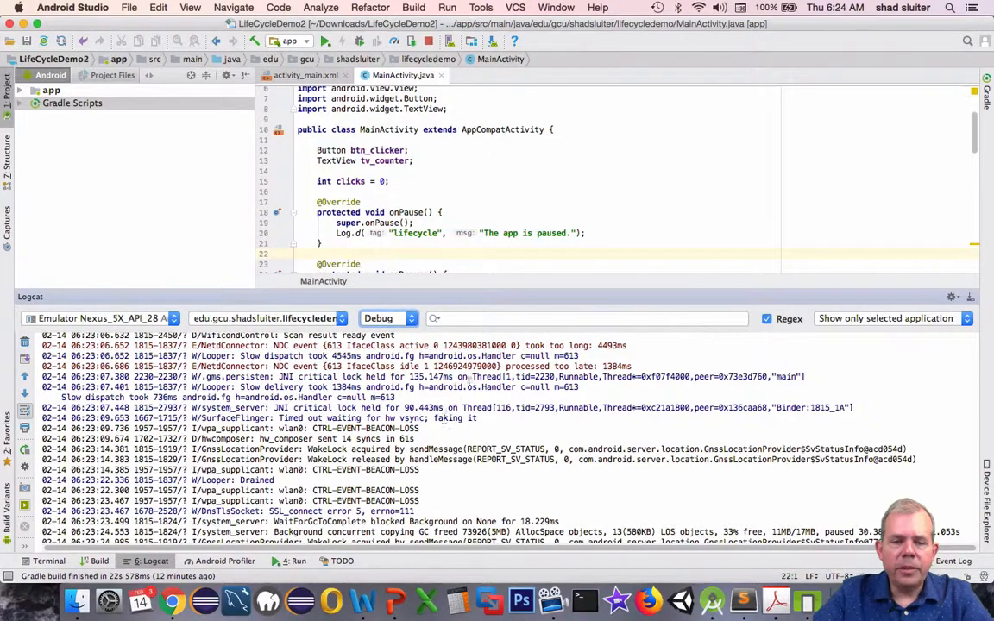
right_click(466, 381)
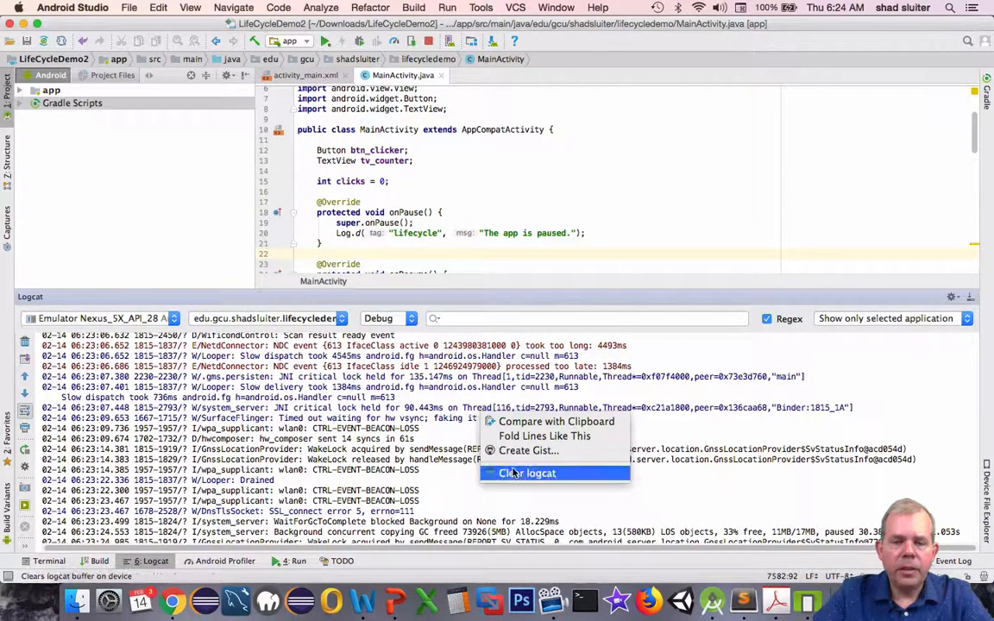
click(527, 473)
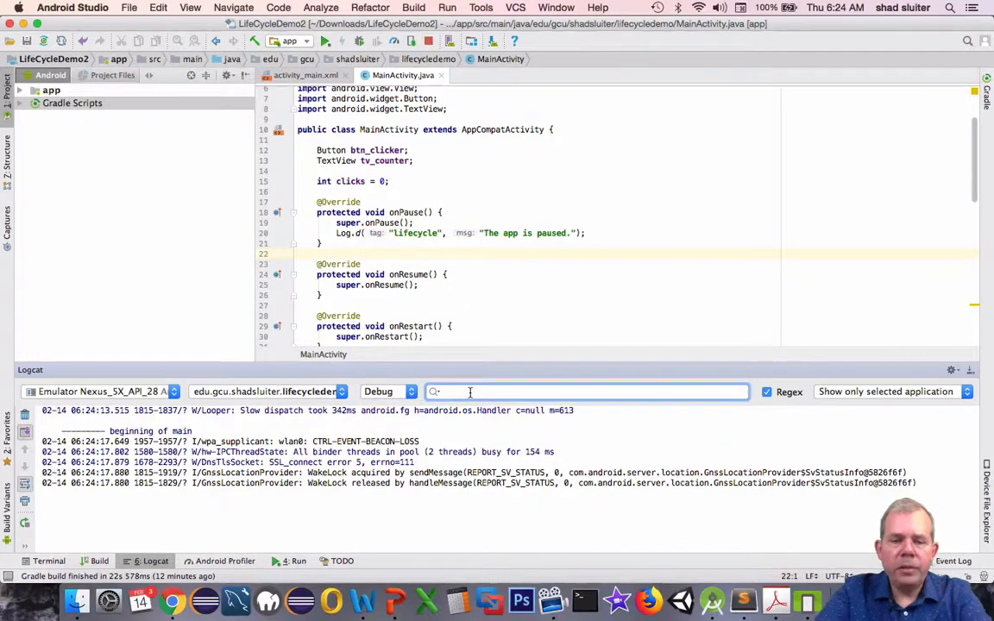
text(lifec)
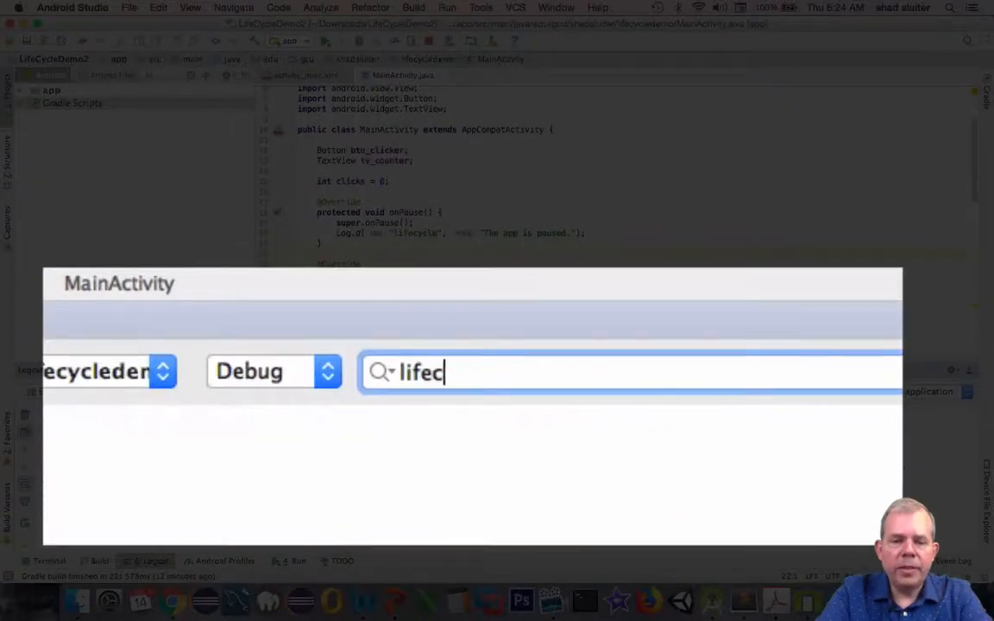
text(ycle)
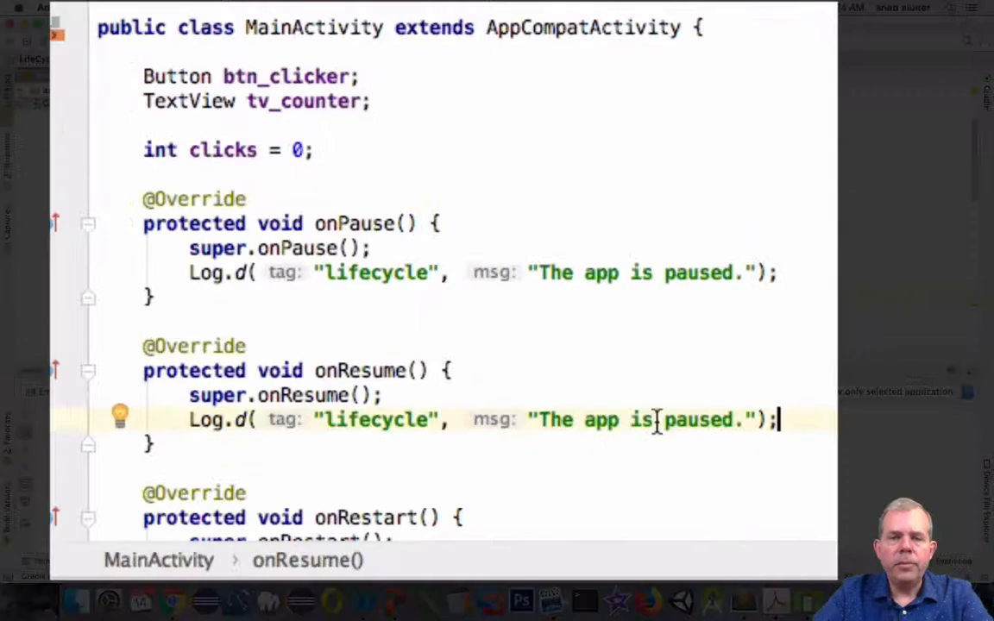
Change the onResume log message to 'The app is resumed.' and review the others
text(resumed)
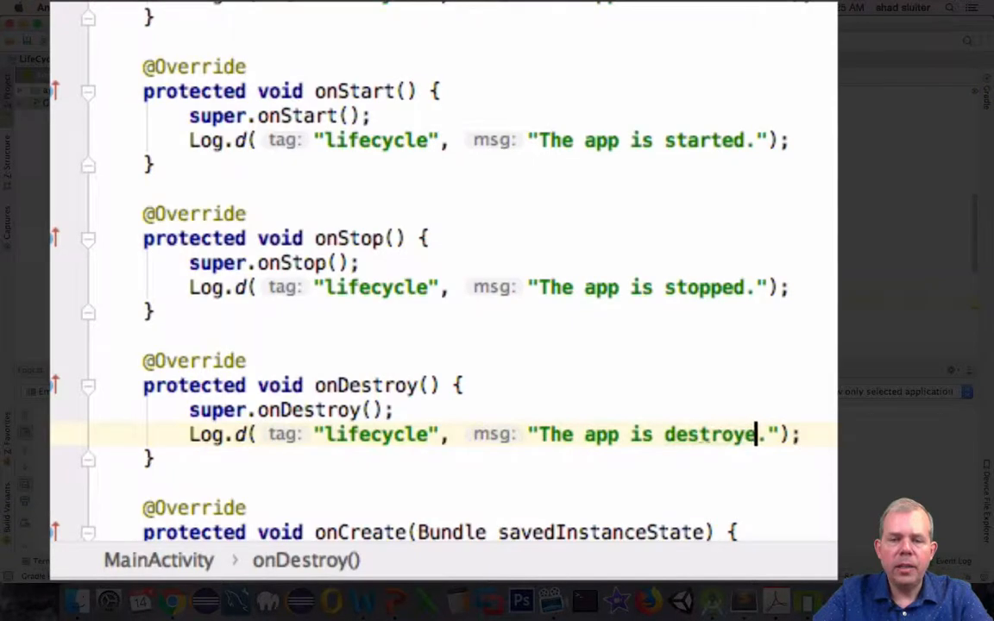
scroll(down, 3)
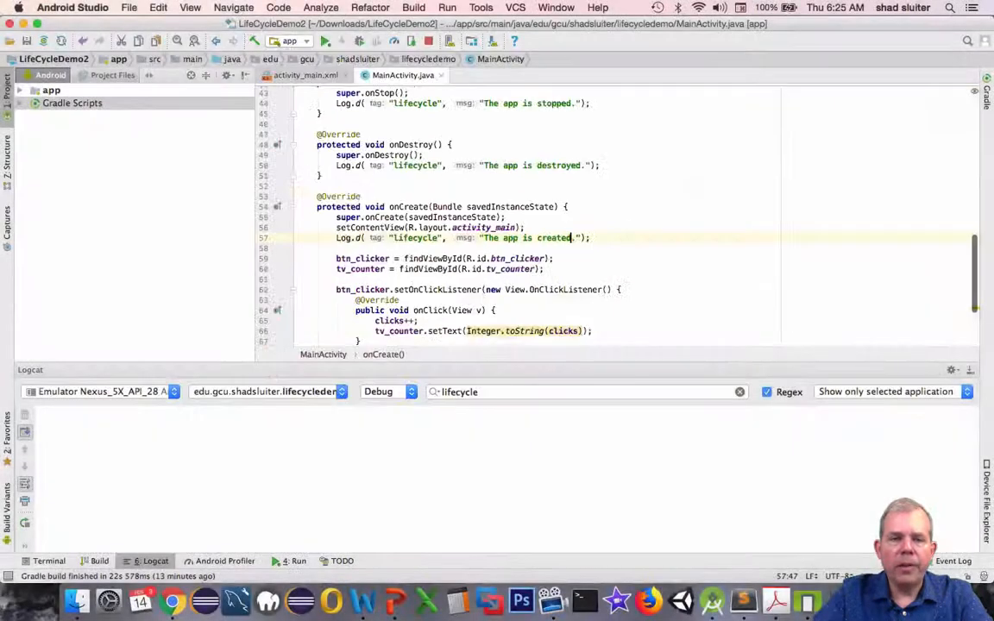
Run the app on the emulator and view Debug-level lifecycle messages in Logcat
click(324, 41)
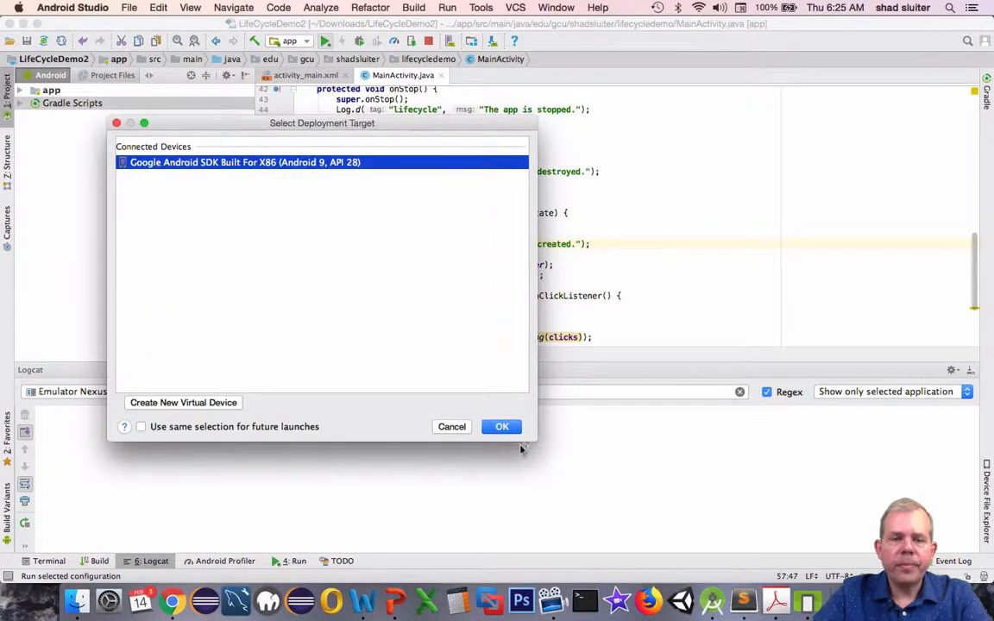
click(501, 427)
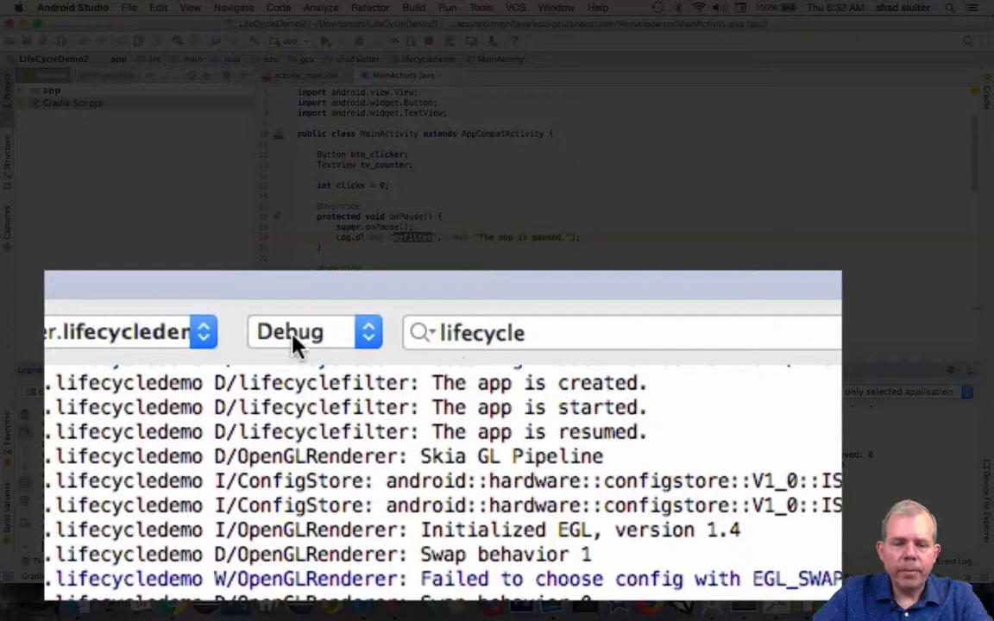
click(314, 333)
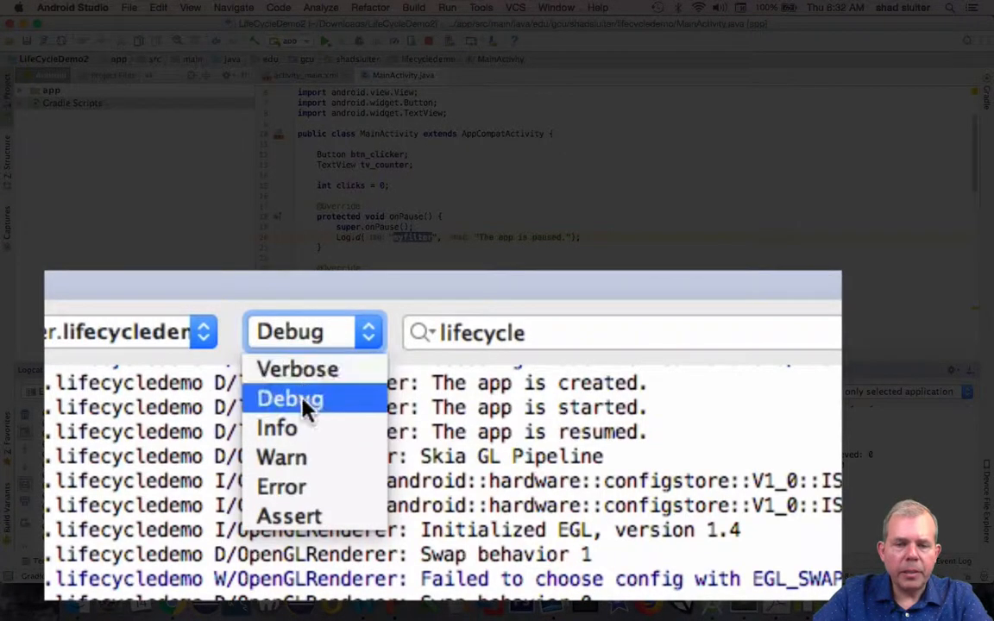
click(289, 399)
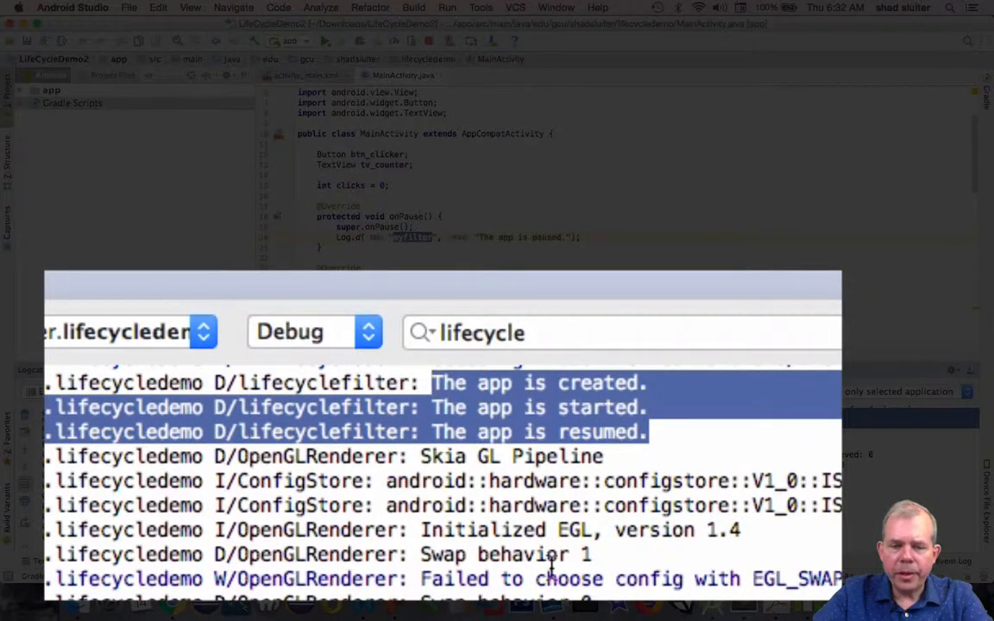
mouse_move(108, 480)
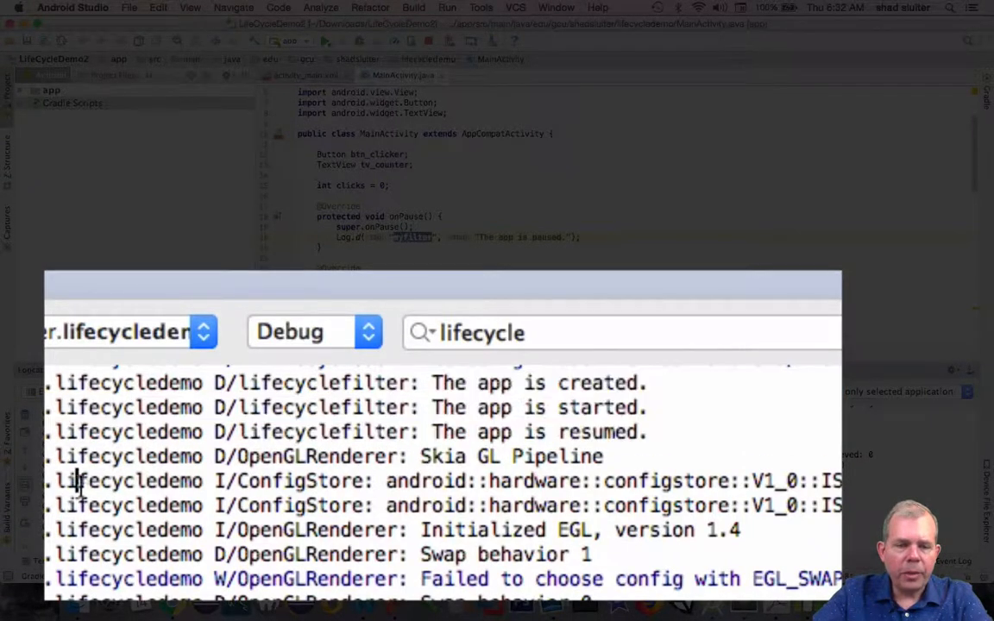
double_click(130, 480)
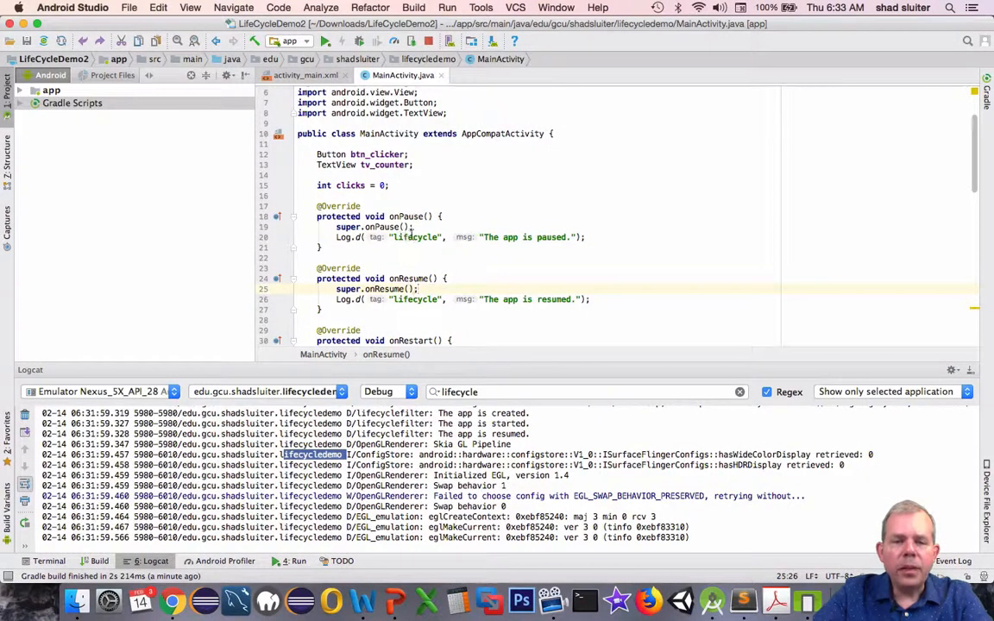
Rename the onPause and following Log.d tags from 'lifecycle' to 'lifecyclefilter'
click(423, 237)
text(filt)
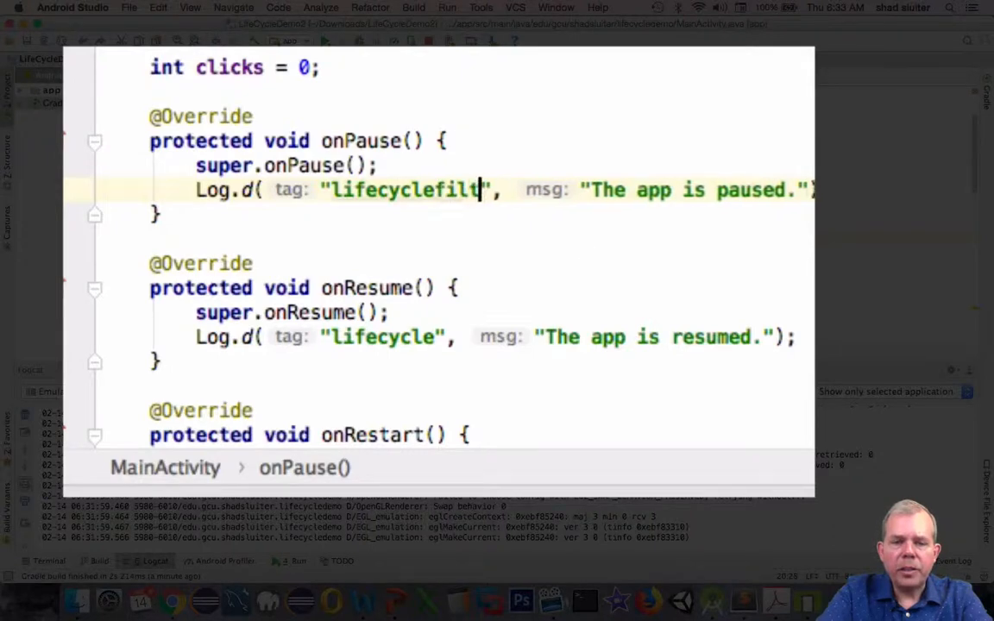
double_click(415, 190)
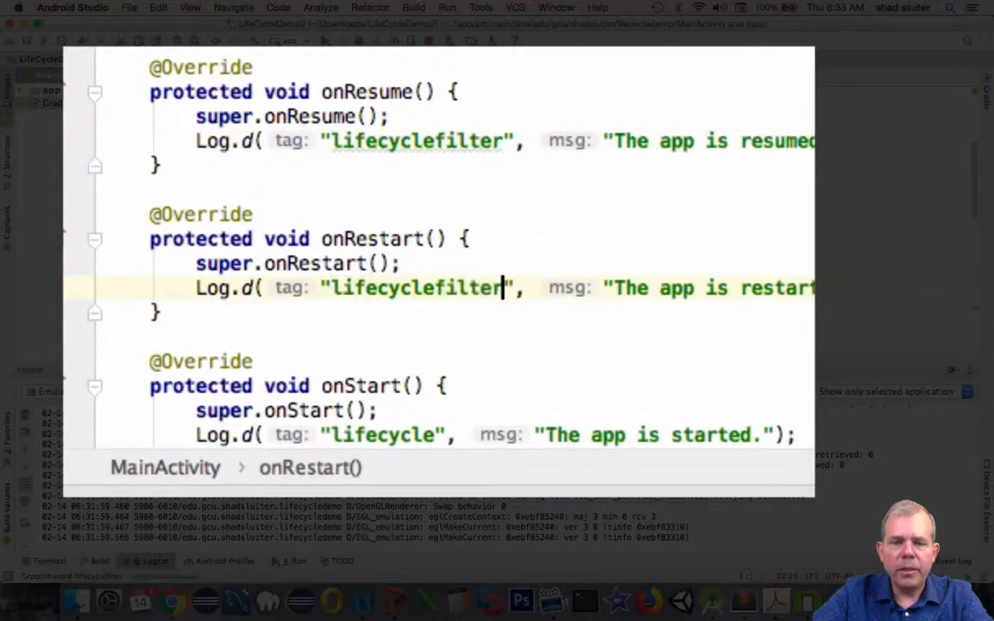
scroll(down, 3)
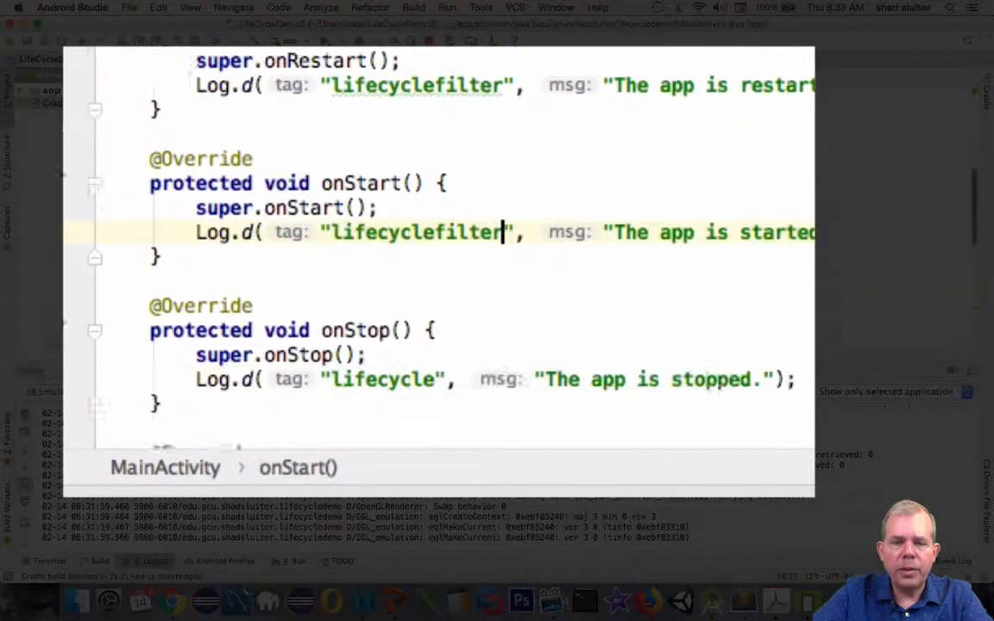
scroll(down, 3)
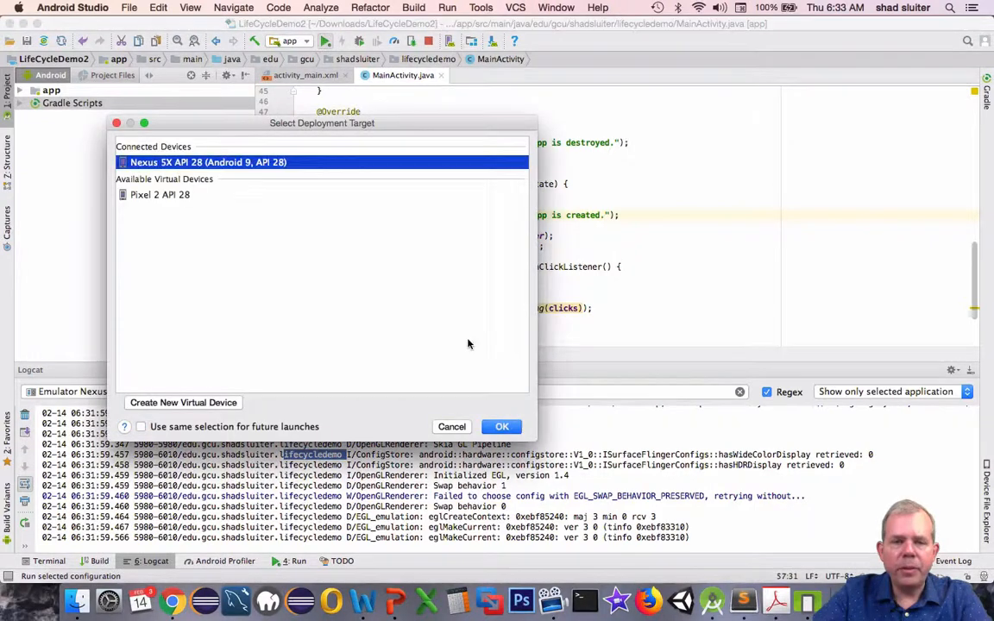
Deploy the updated app to the Nexus 5X API 28 emulator
click(501, 427)
text(lifecycle)
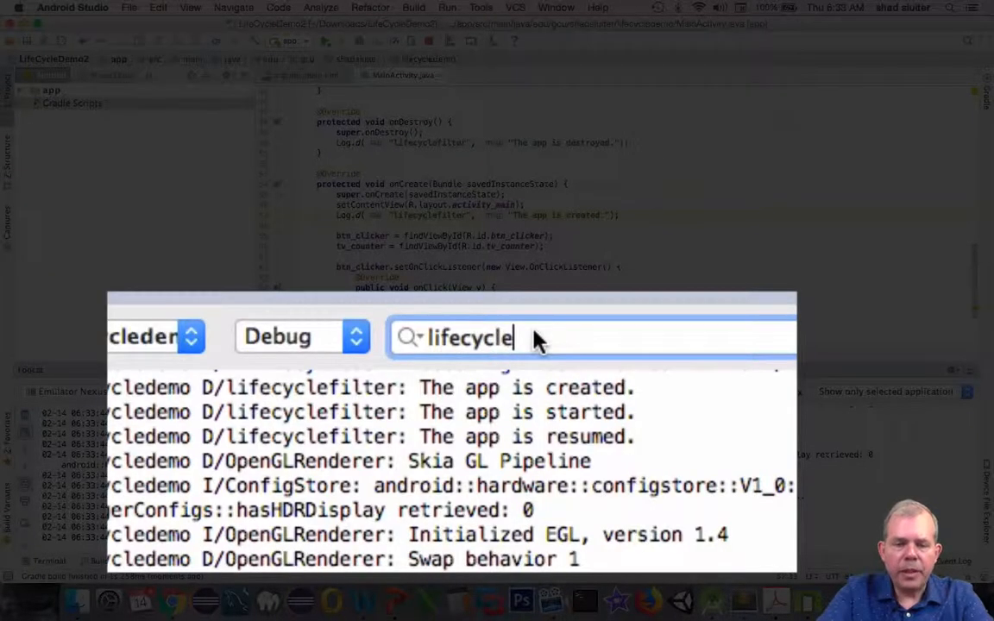
Extend the Logcat search text to 'lifecyclefilter'
text(filter)
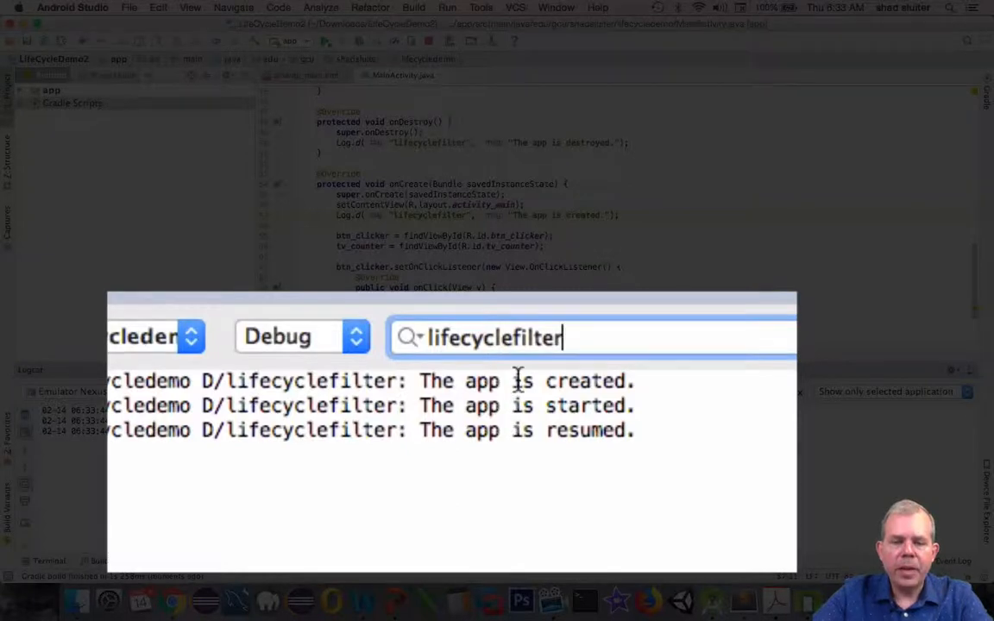
mouse_move(554, 431)
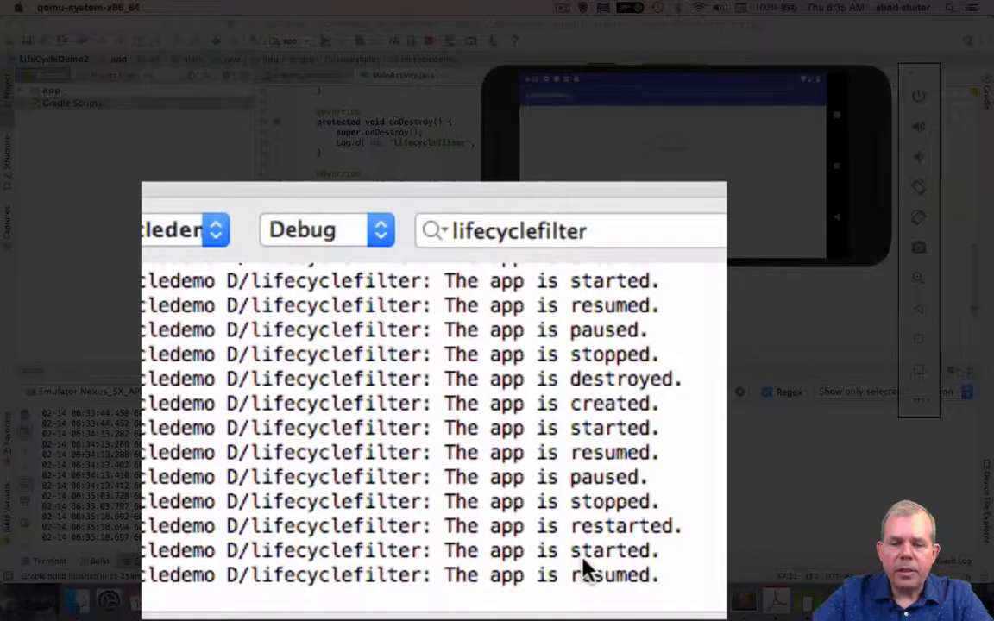
mouse_move(604, 501)
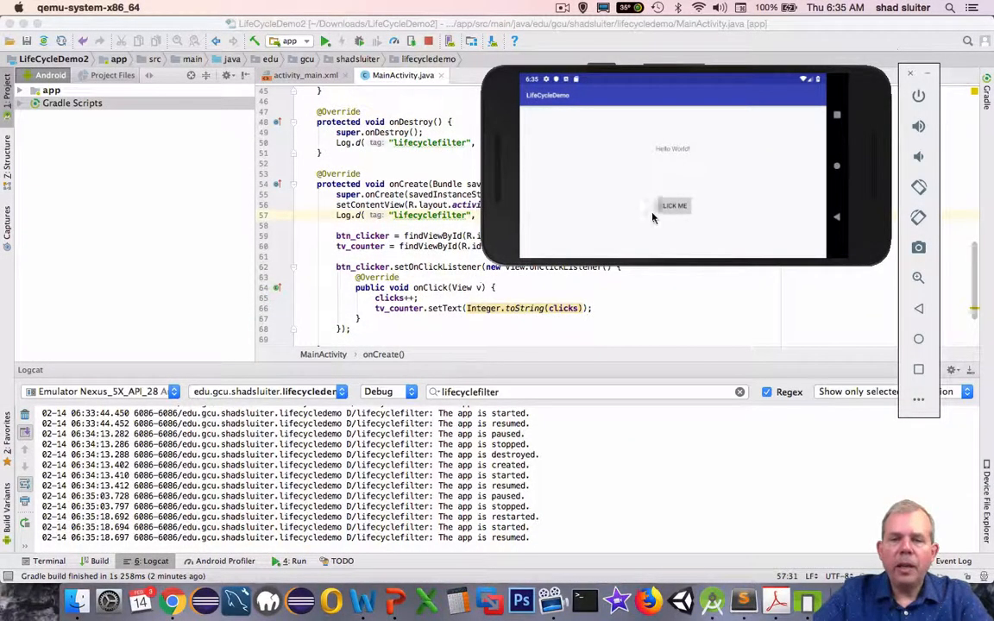
Search the MainActivity override list for 'saves' to locate onSaveInstanceState
click(673, 205)
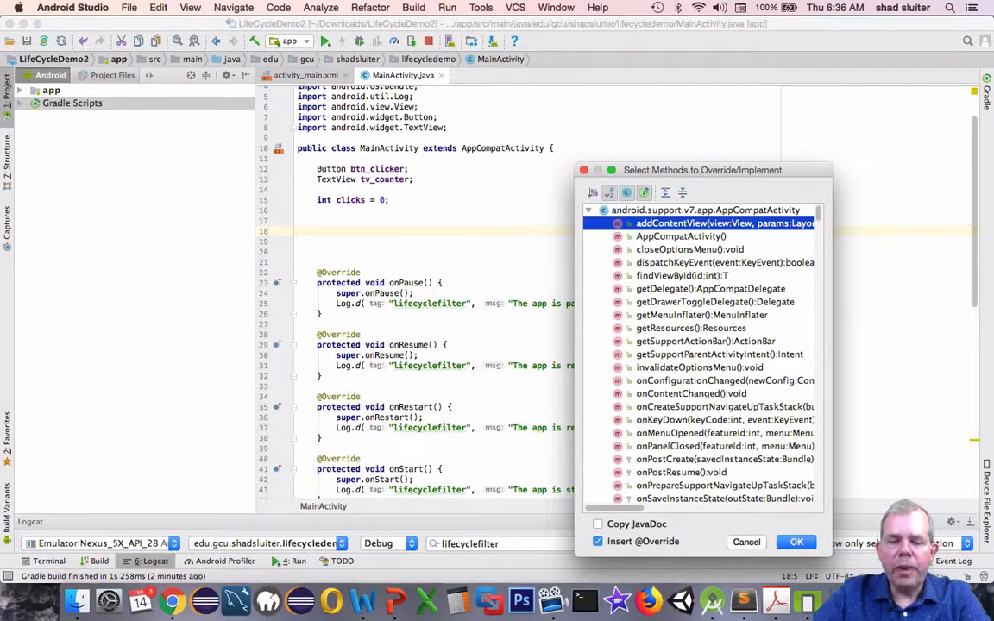
text(savestate)
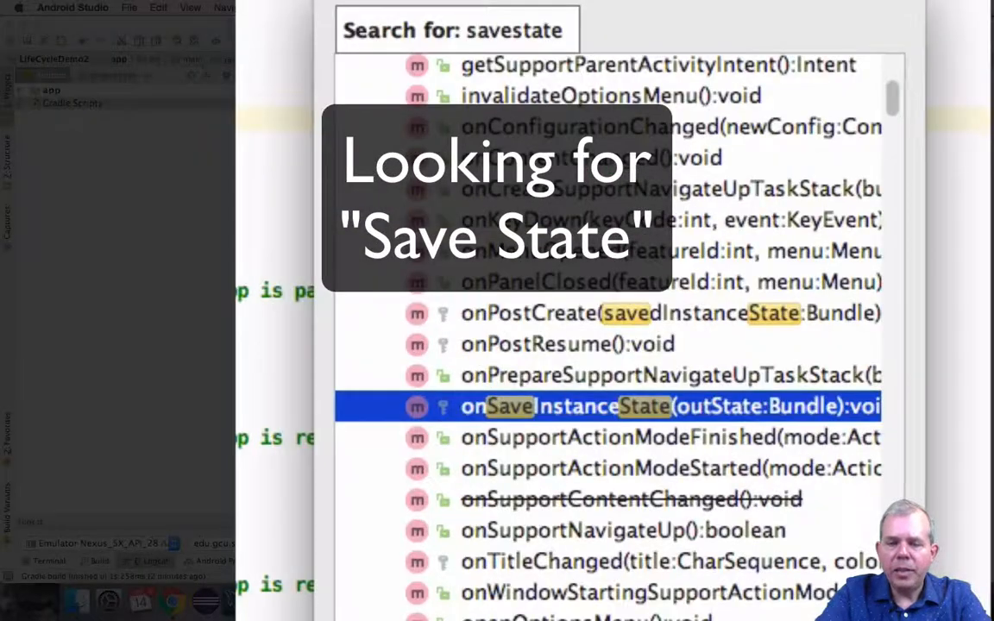
mouse_move(532, 408)
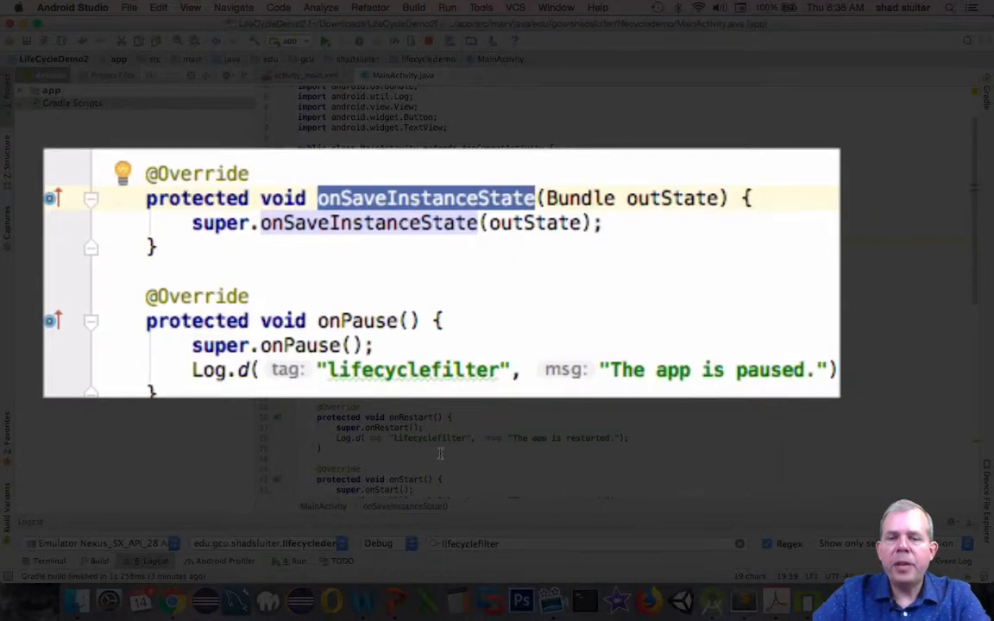
mouse_move(604, 389)
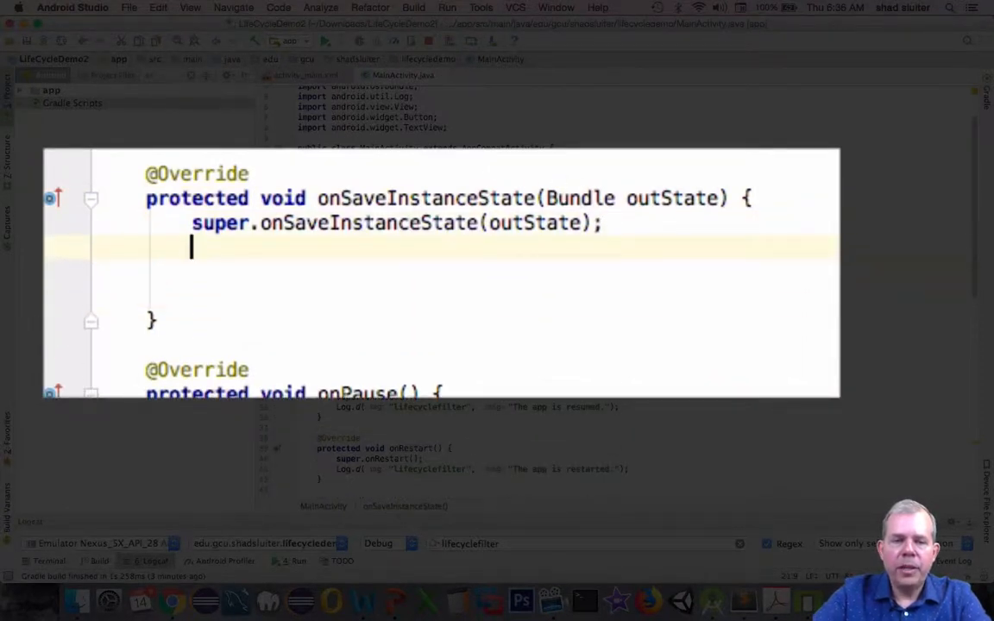
mouse_move(259, 168)
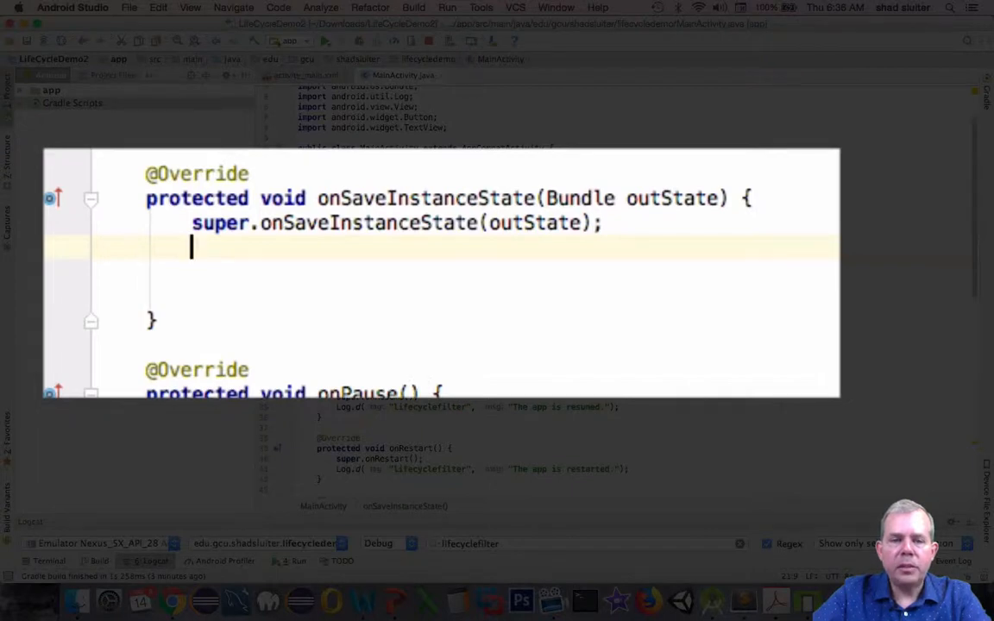
mouse_move(661, 210)
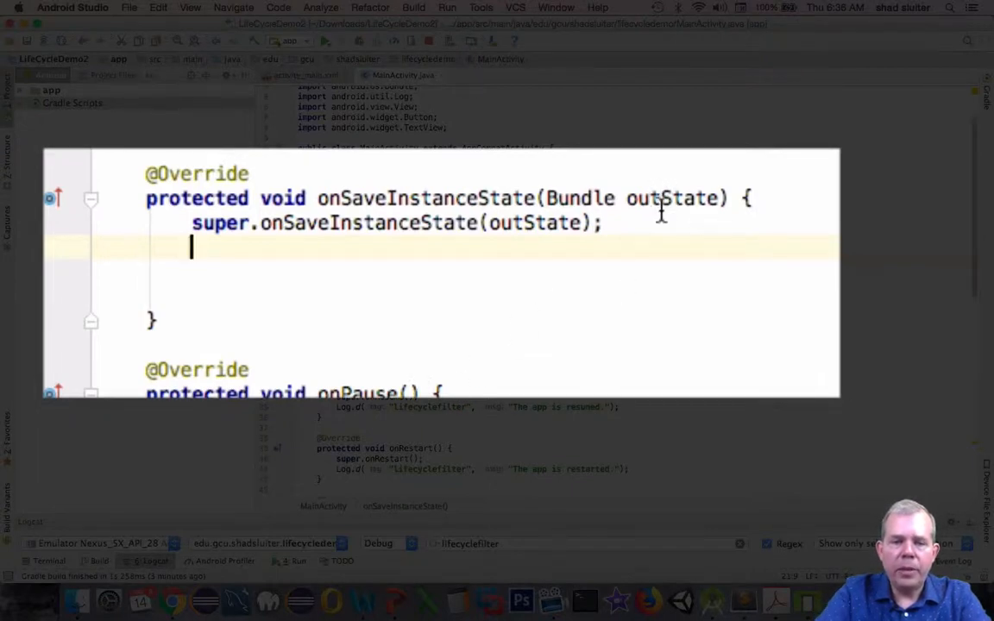
Add outState.putInt("clickervalue", clicks) to onSaveInstanceState after the super call
text(outState)
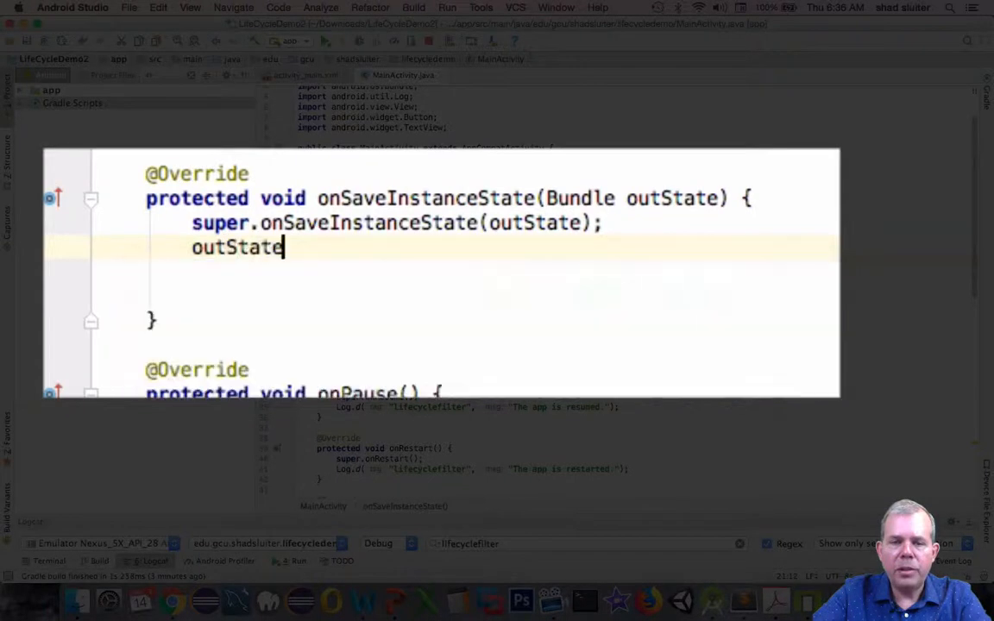
text(.putInt();)
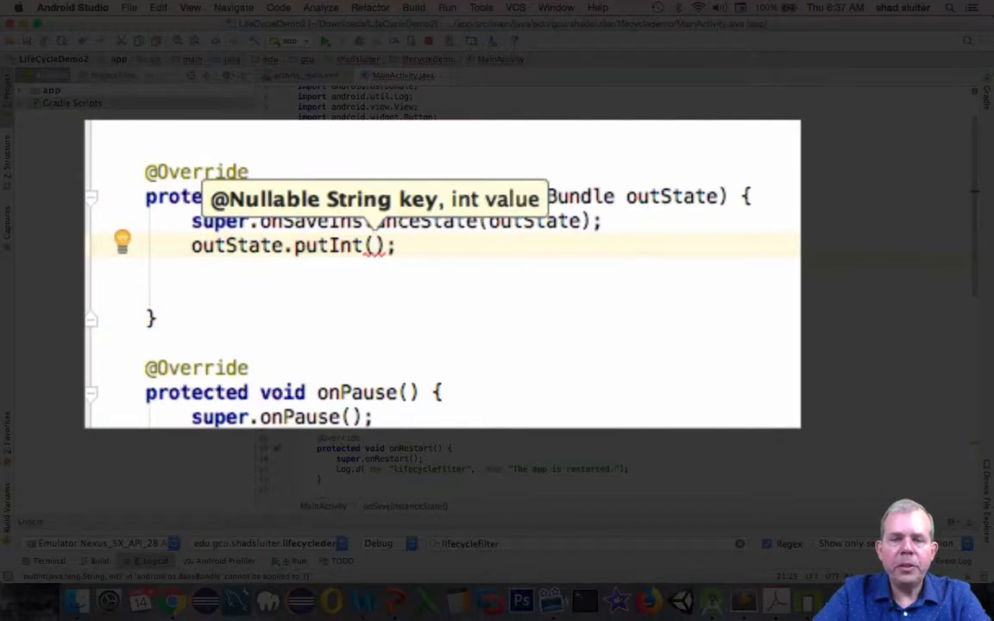
text("clickervalue)
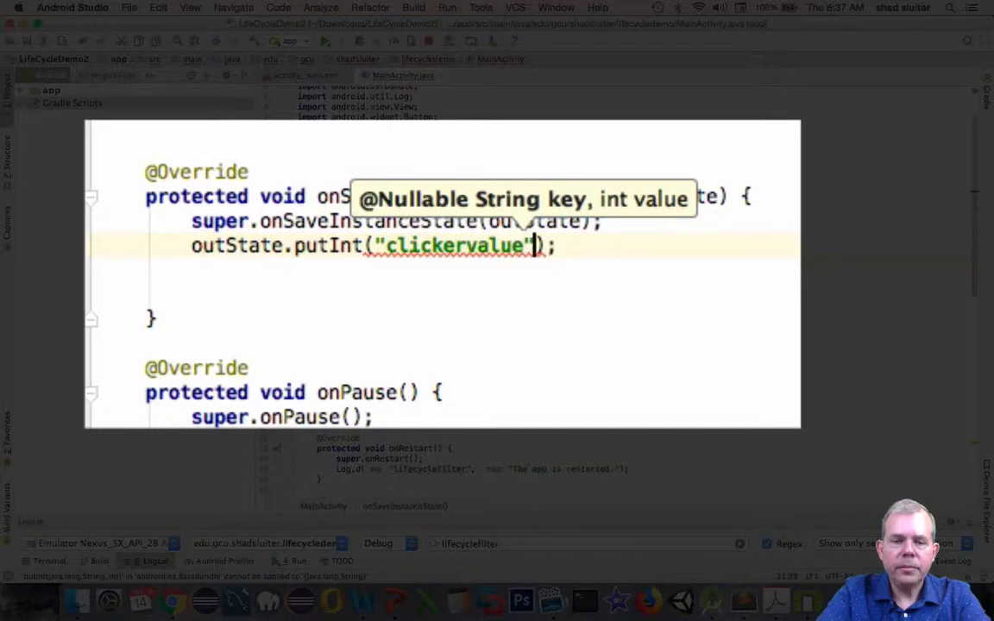
text(, clicks)
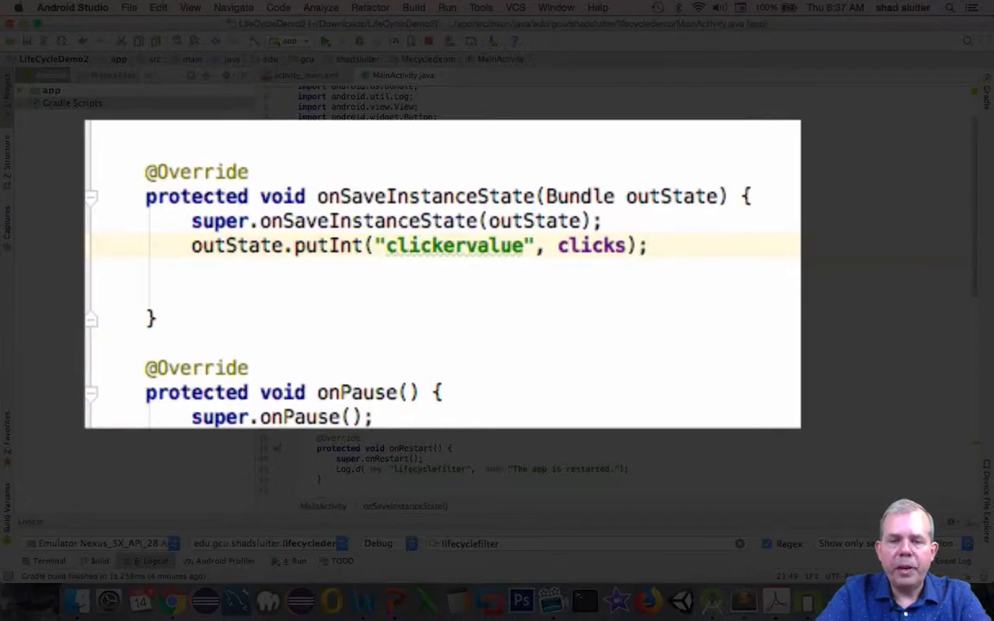
click(646, 246)
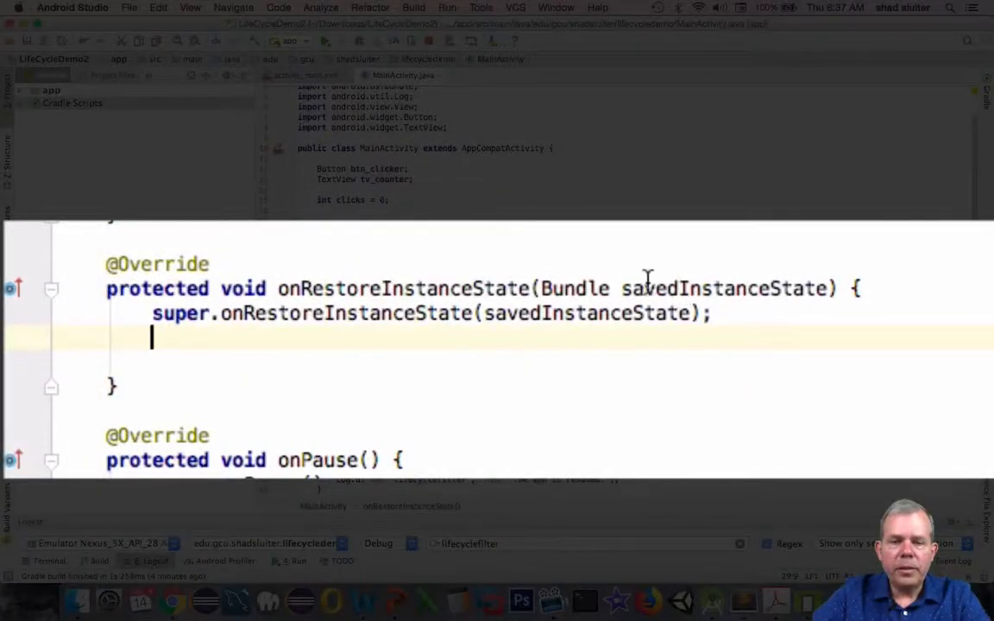
mouse_move(817, 349)
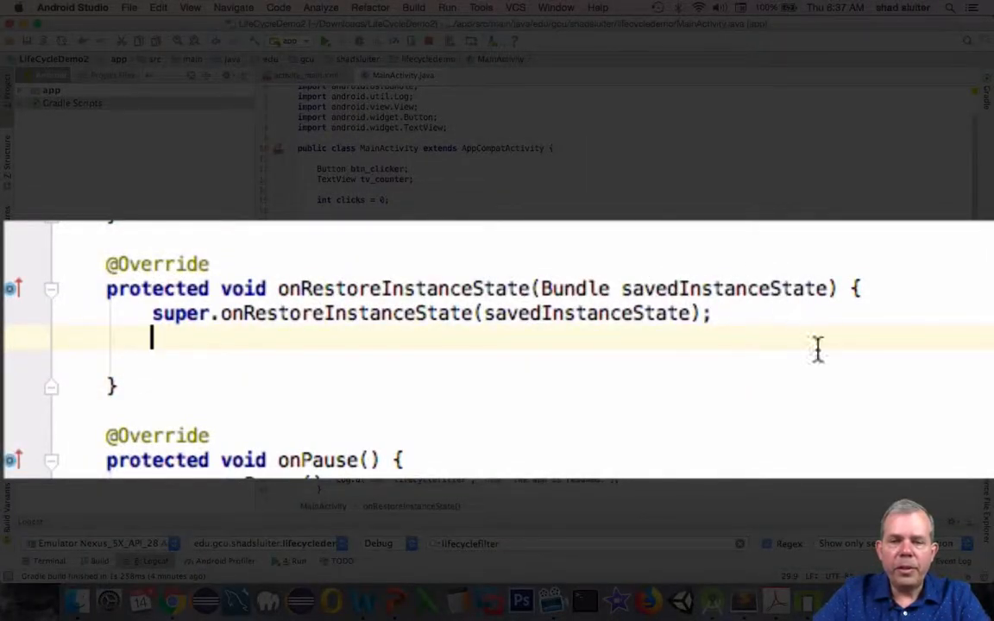
Write clicks = savedInstanceState.getInt("clickervalue"); in onRestoreInstanceState using code completion
text(clicks =)
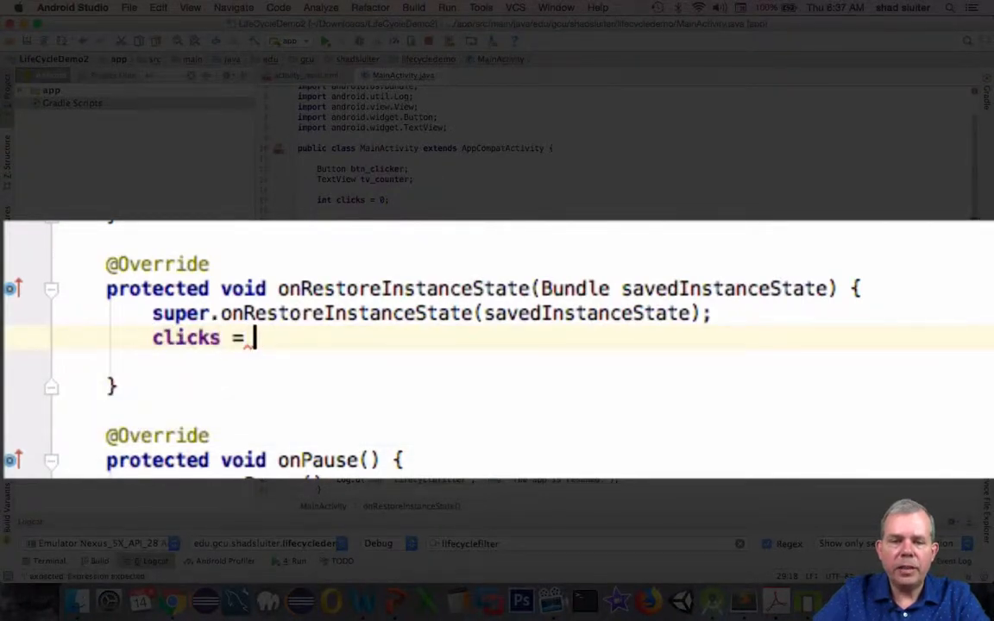
text(savedInstanceState.ge)
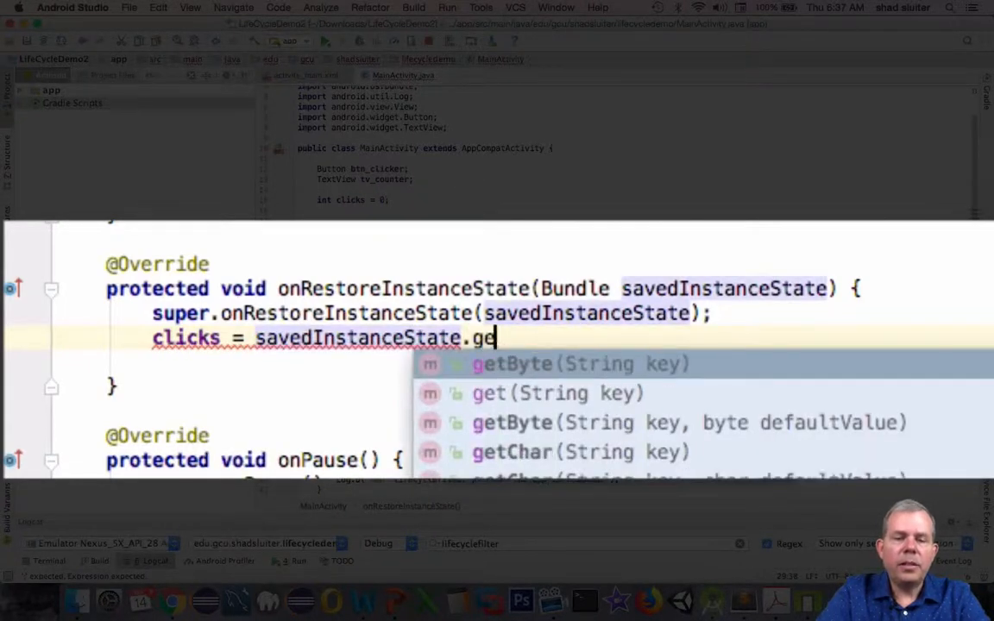
text(t)
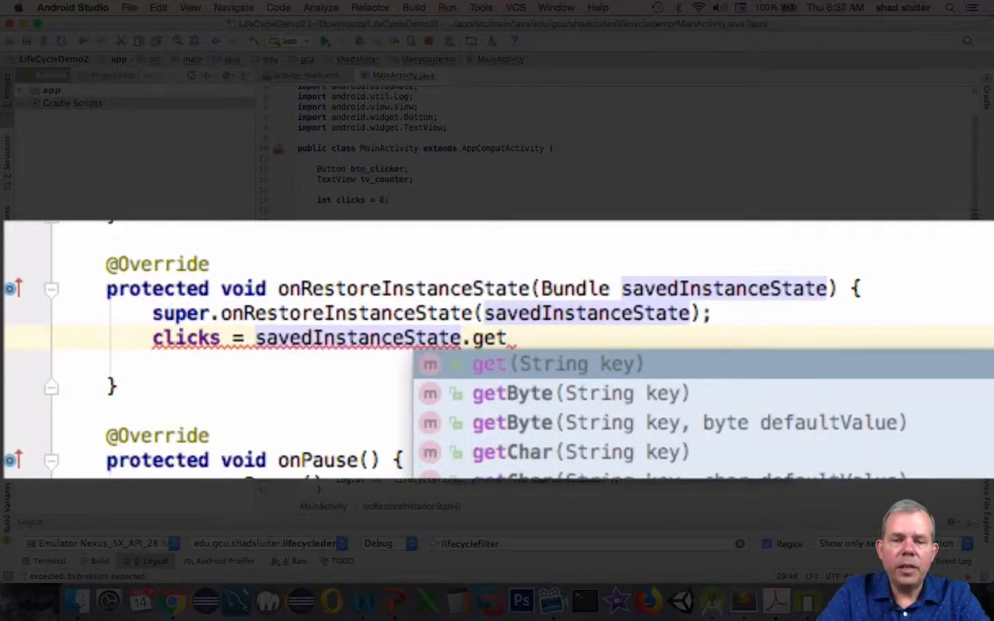
text(Int()
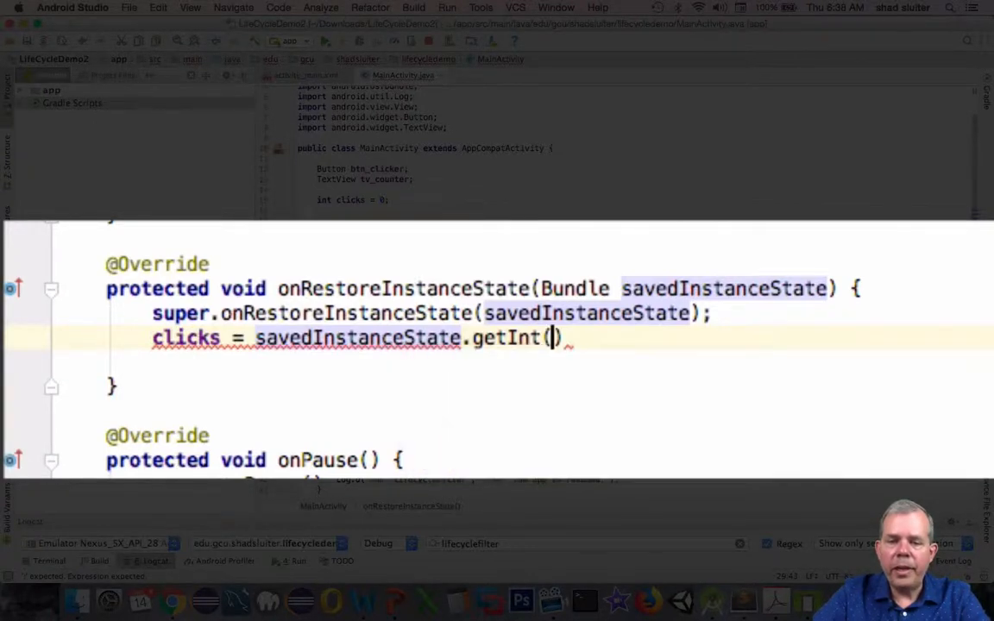
text("clickerv")
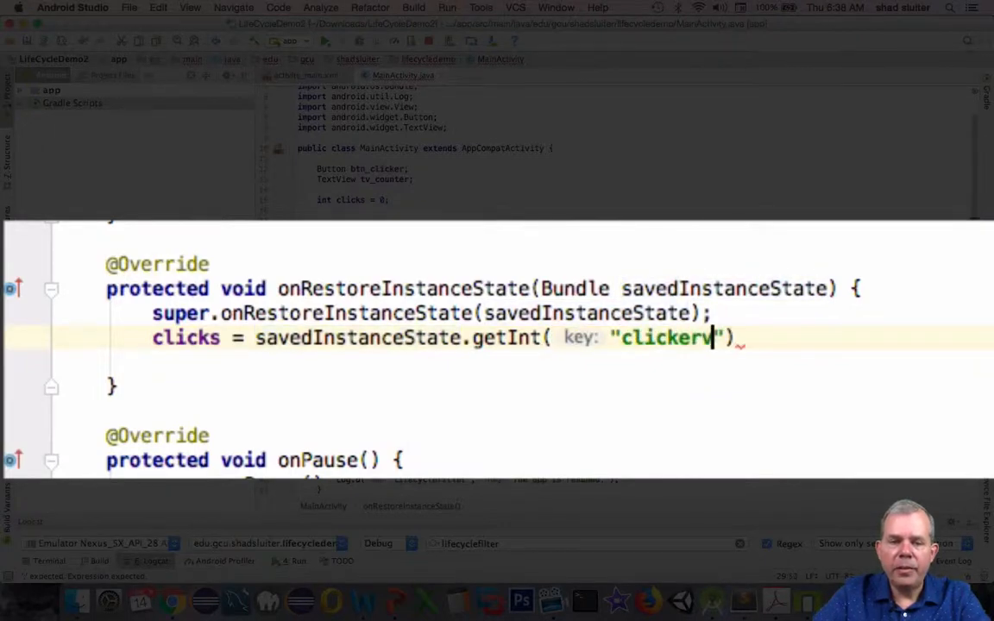
text(value);)
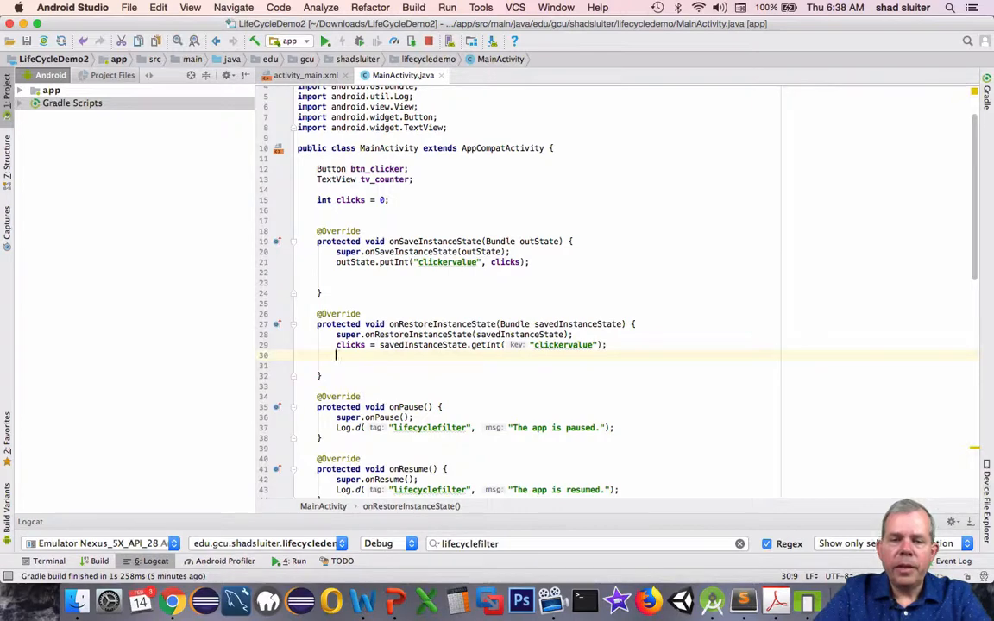
Add tv_counter = findViewById(R.id.tv_counter) and setText(Integer.toString(clicks)) to onRestoreInstanceState
text(tv_counter =)
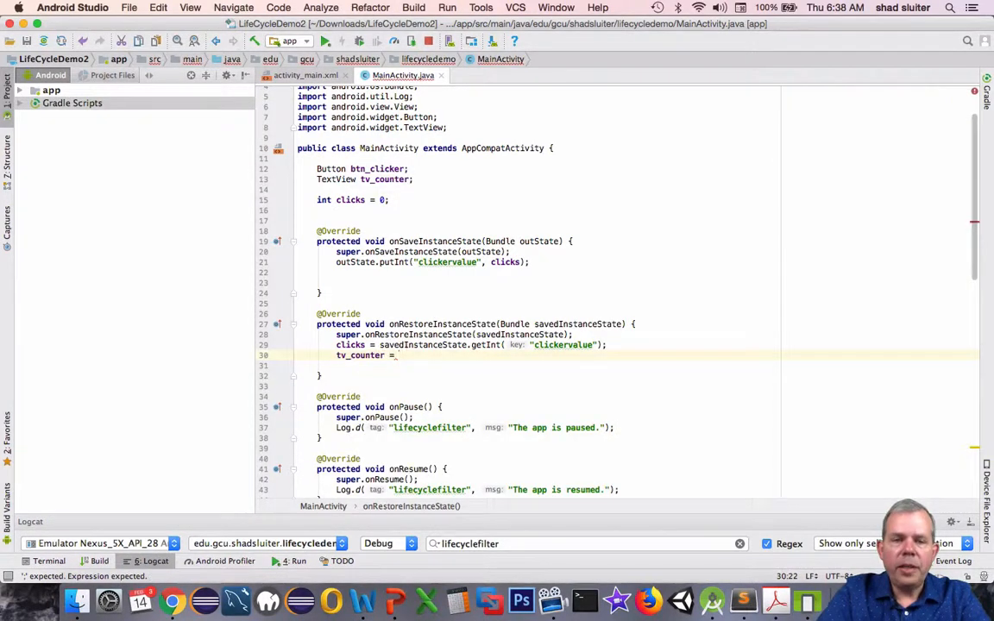
text(_findViewById())
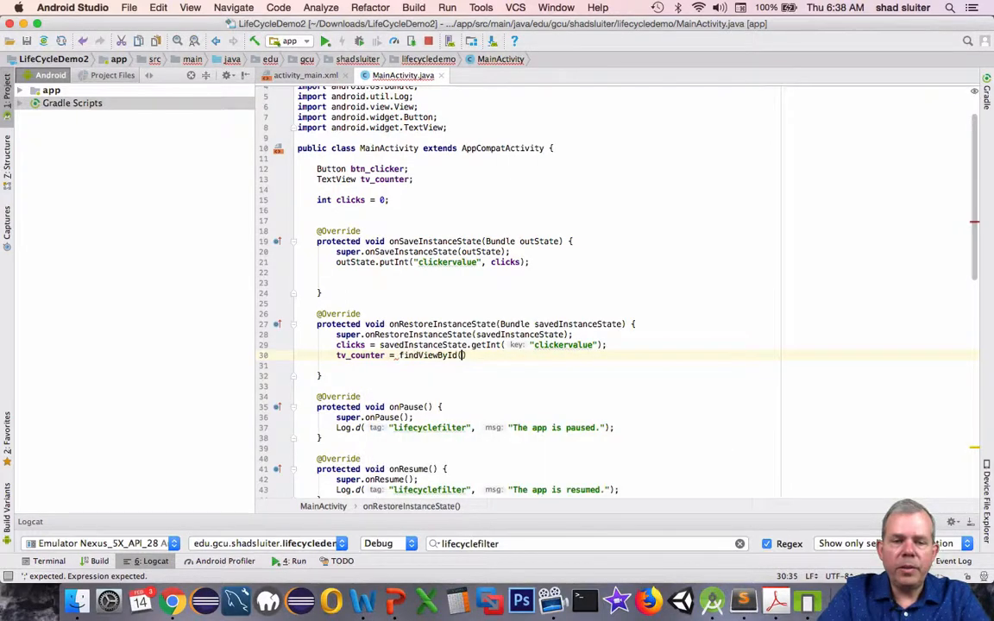
text(R.id.tv_counter)
click(639, 365)
text(tv_counter.setText(Inteter.);)
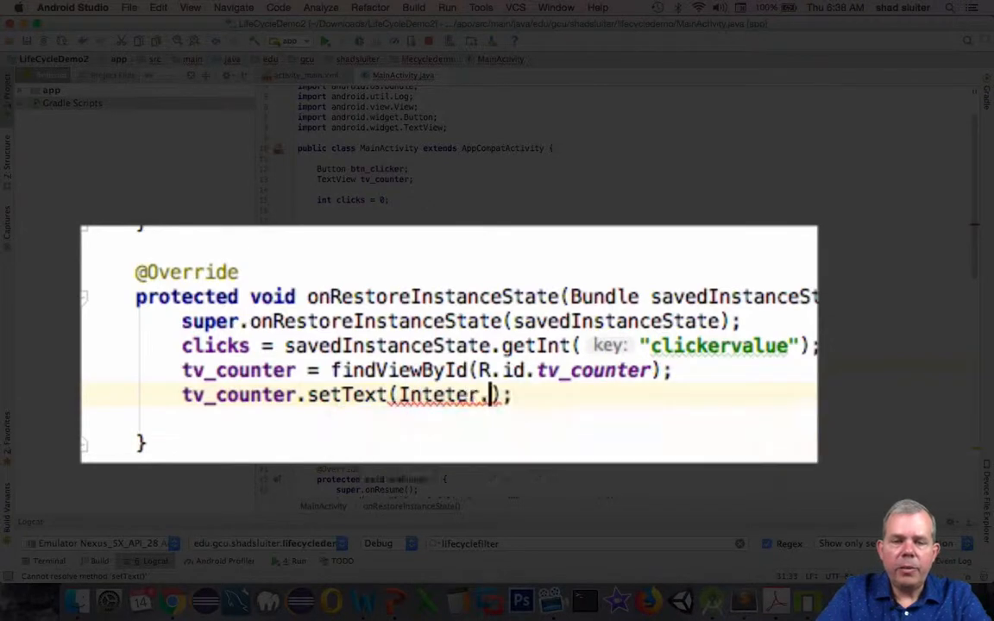
key(BackSpace)
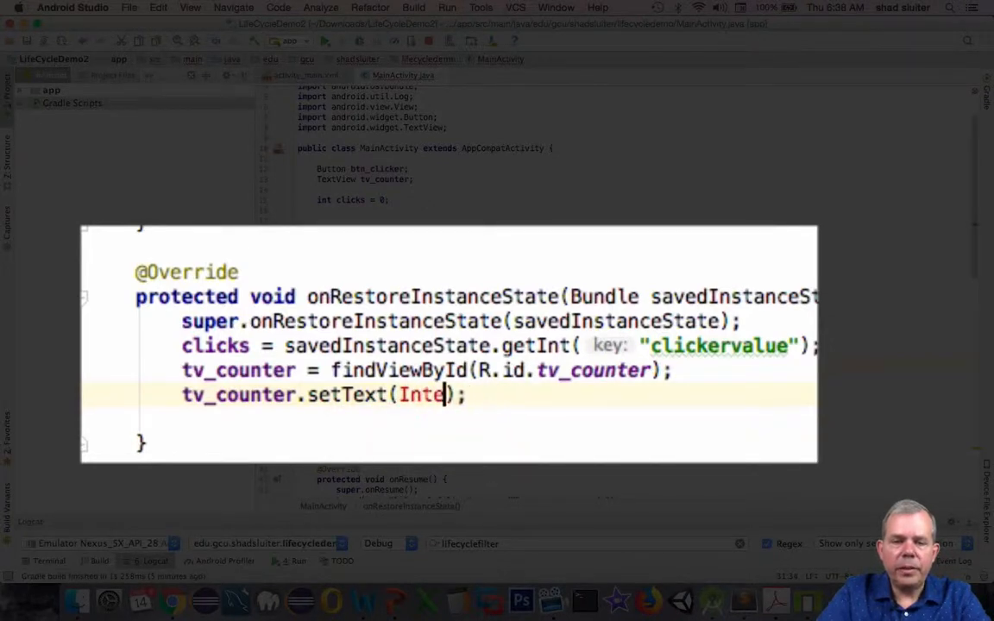
text(ger.toString())
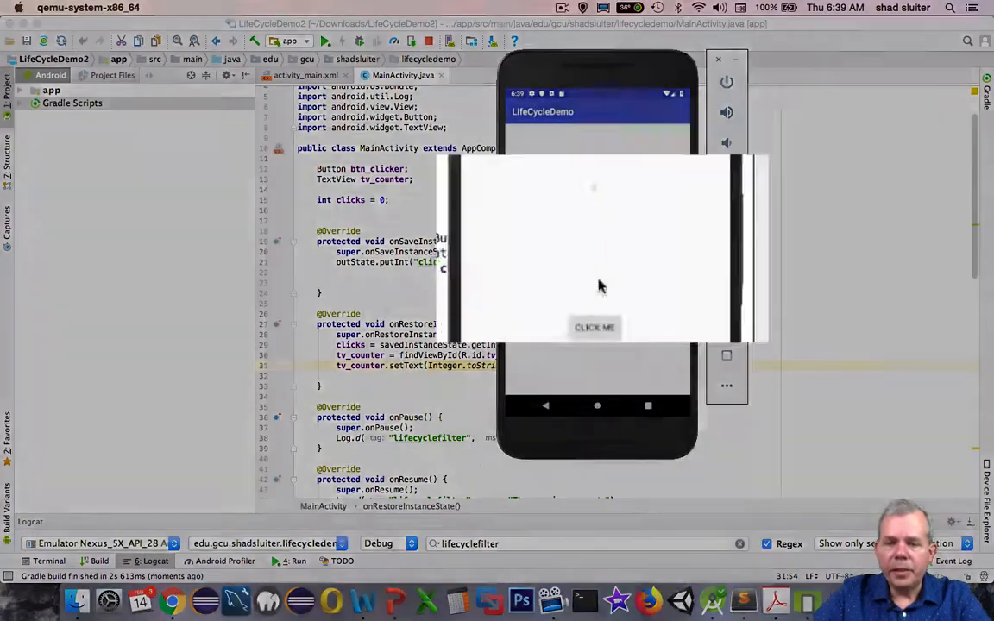
Rotate the emulated phone twice and check the counter stays at 15
click(594, 327)
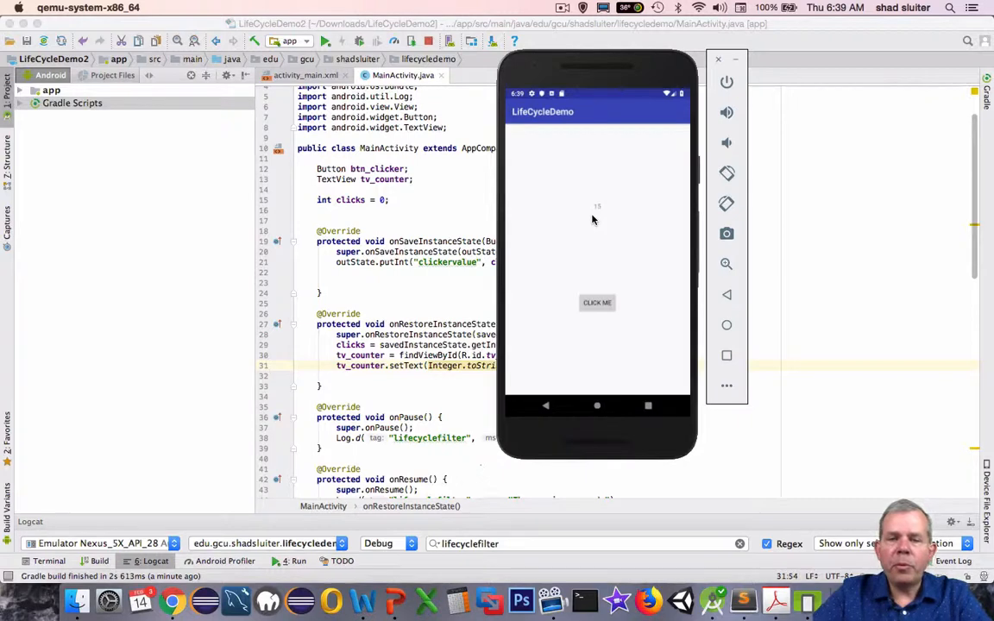
mouse_move(413, 267)
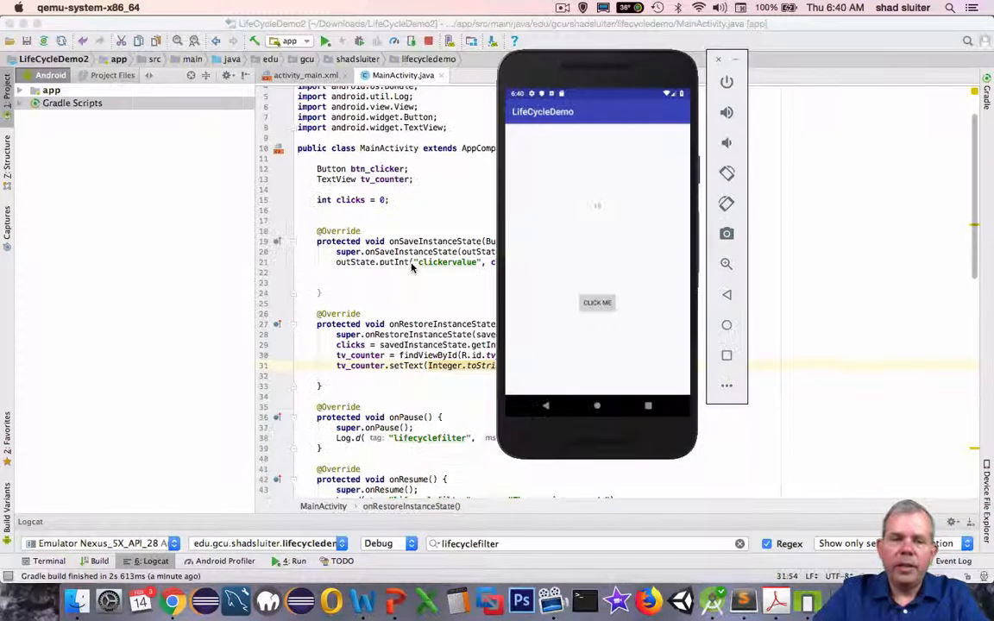
click(597, 303)
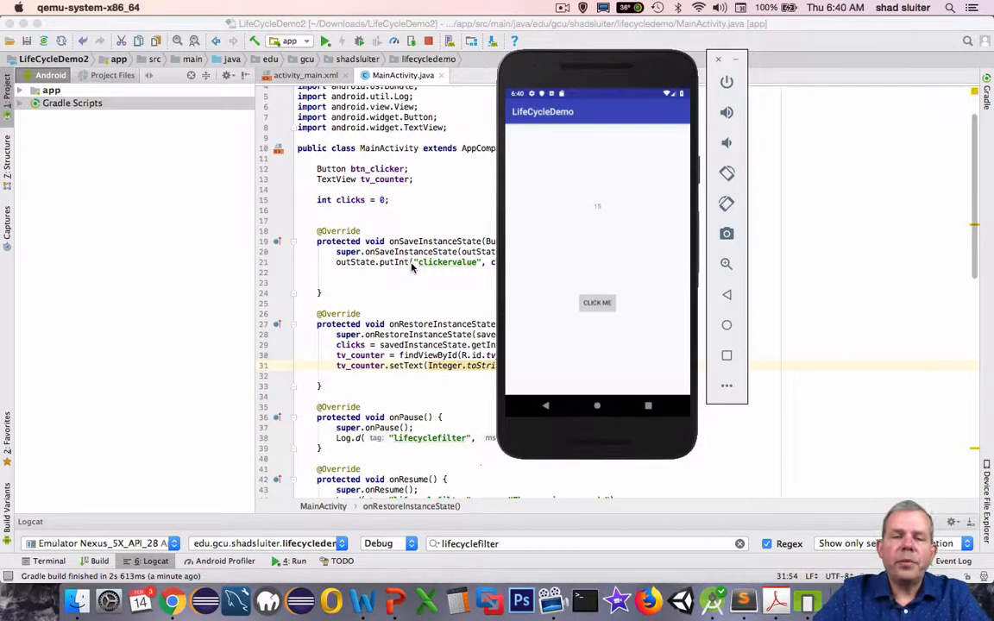